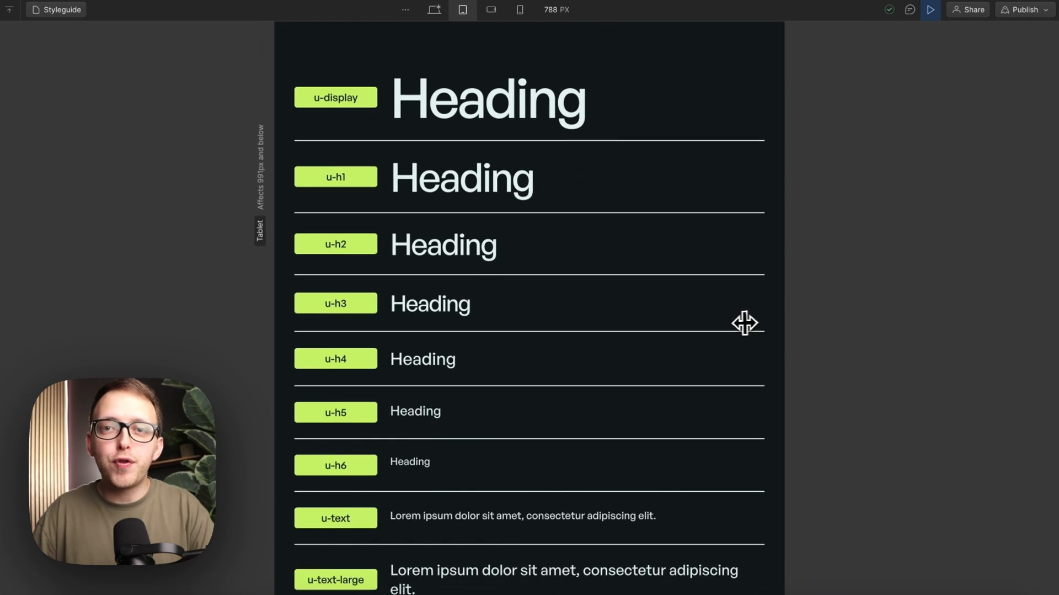
- Preview the styleguide headings at mobile landscape, desktop, then mobile portrait widths
{"action": "left_click", "coordinate": [519, 10]}
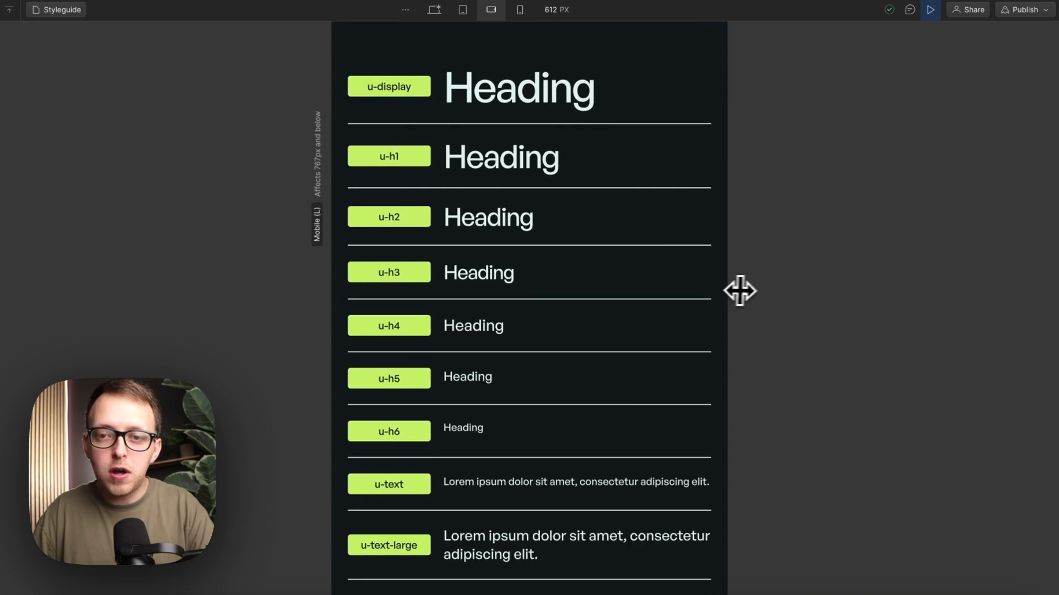
{"action": "left_click", "coordinate": [433, 9]}
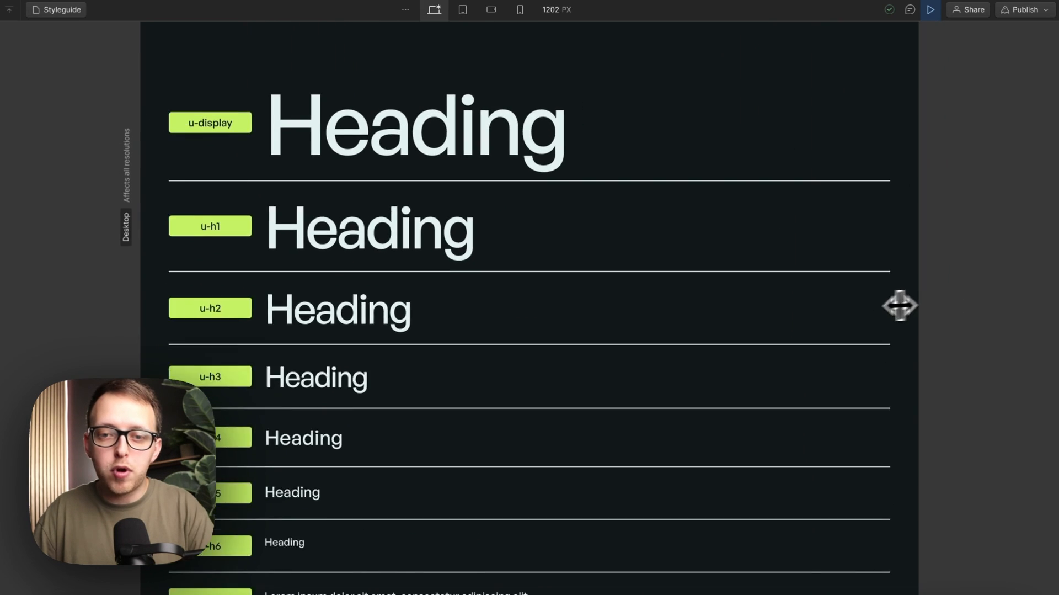
{"action": "left_click", "coordinate": [519, 10]}
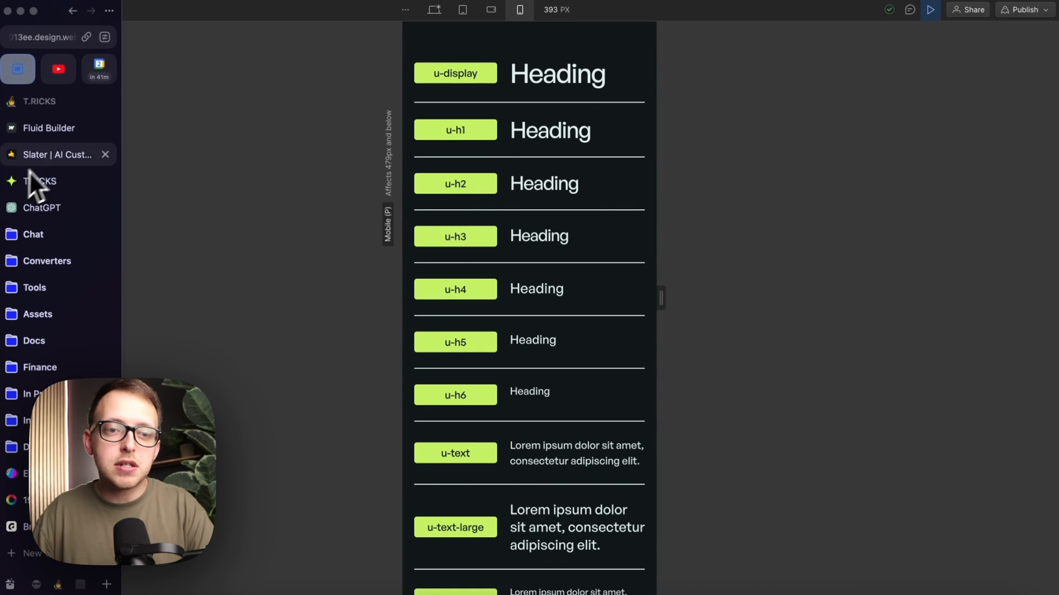
- In Fluid Builder's Heading Variables, set h6 max size 1.75 rem and max scale 1.2
{"action": "left_click", "coordinate": [48, 128]}
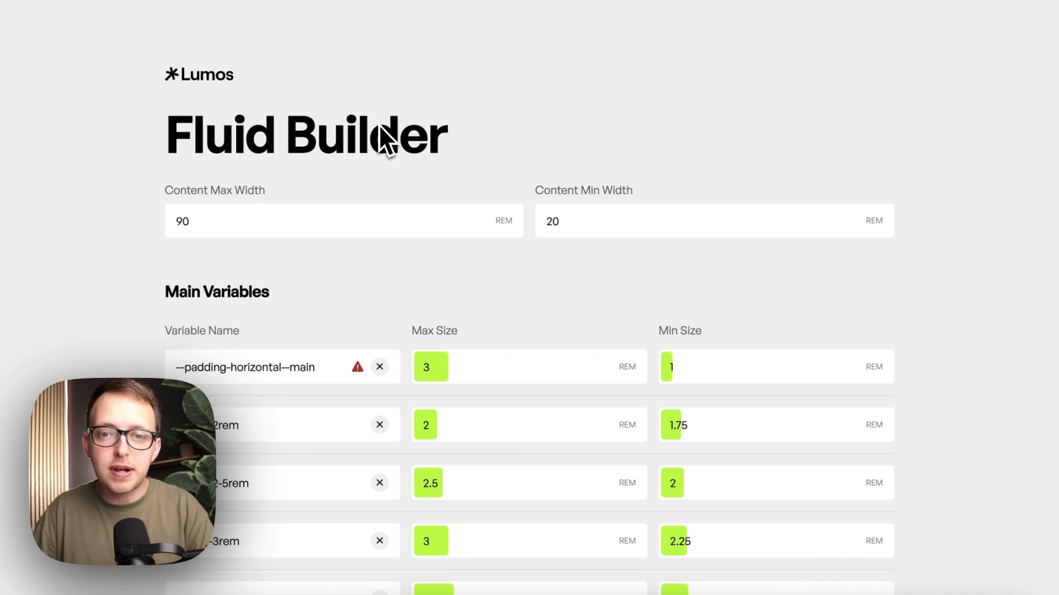
{"action": "scroll", "scroll_direction": "down", "scroll_amount": 3}
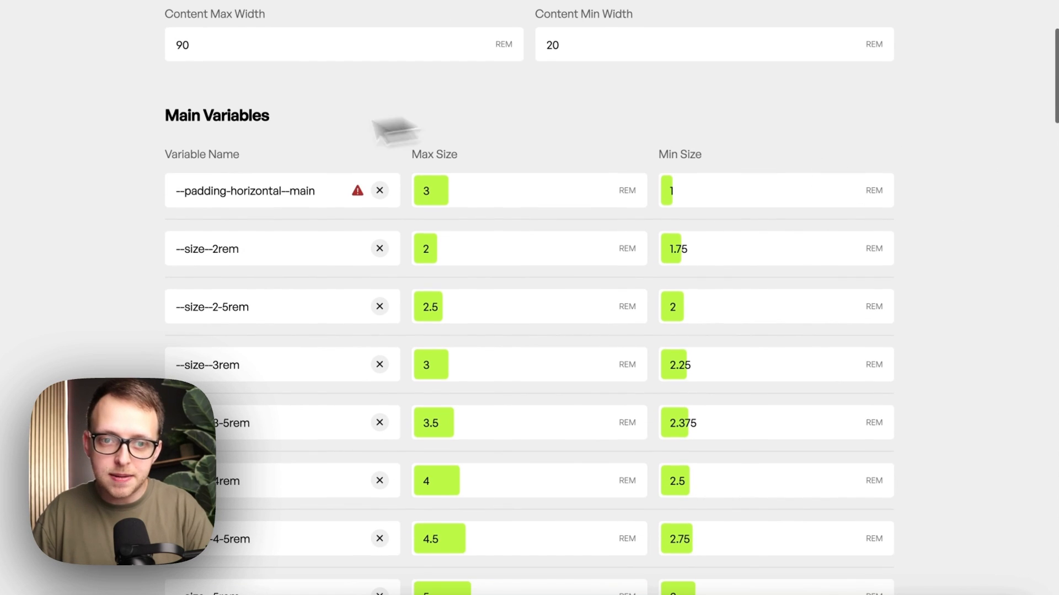
{"action": "mouse_move", "coordinate": [721, 216]}
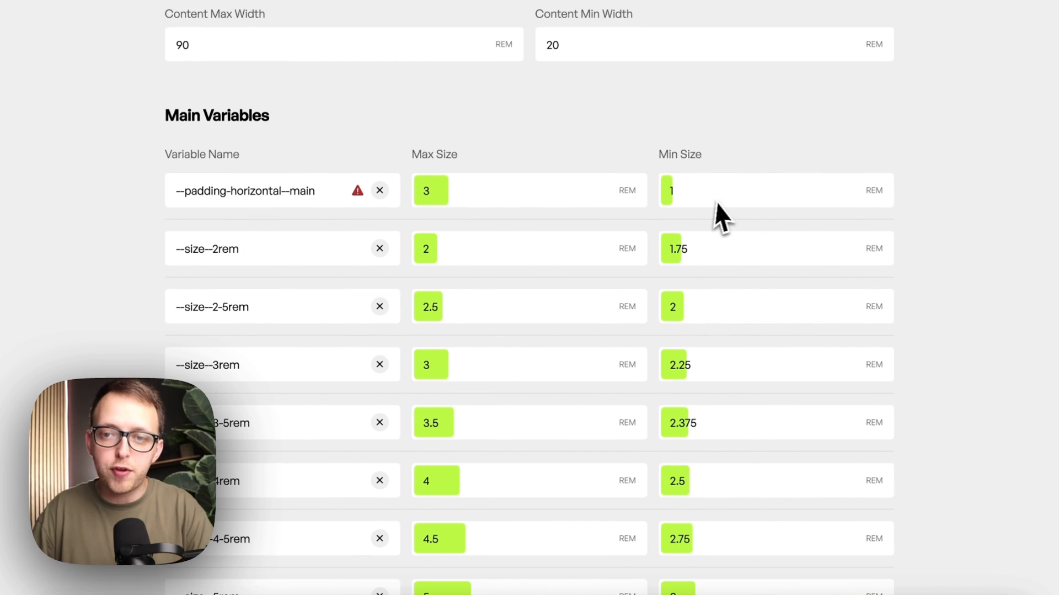
{"action": "scroll", "scroll_direction": "down", "scroll_amount": 3}
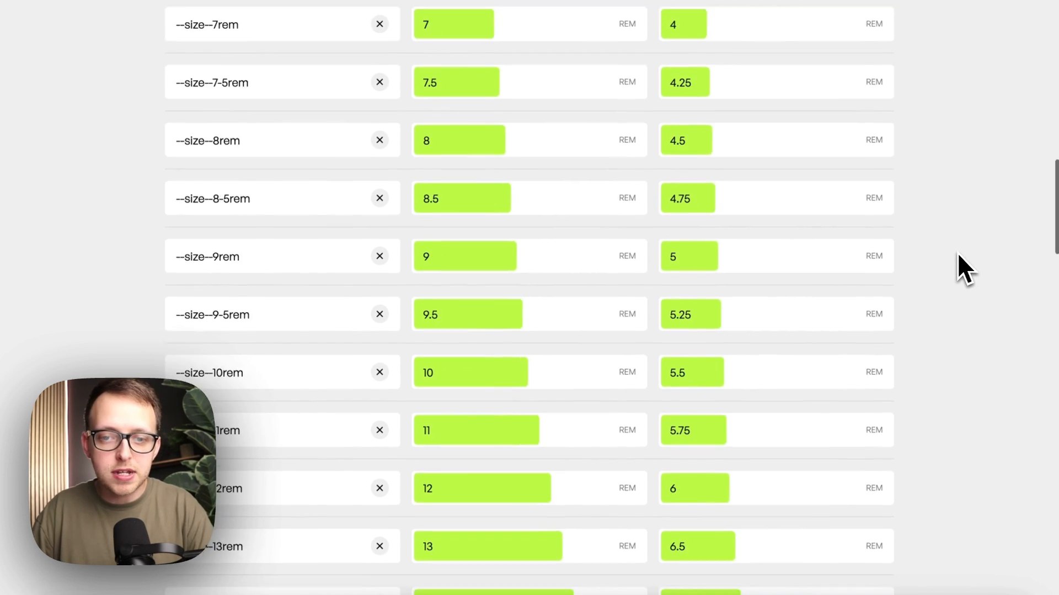
{"action": "scroll", "scroll_direction": "down", "scroll_amount": 3}
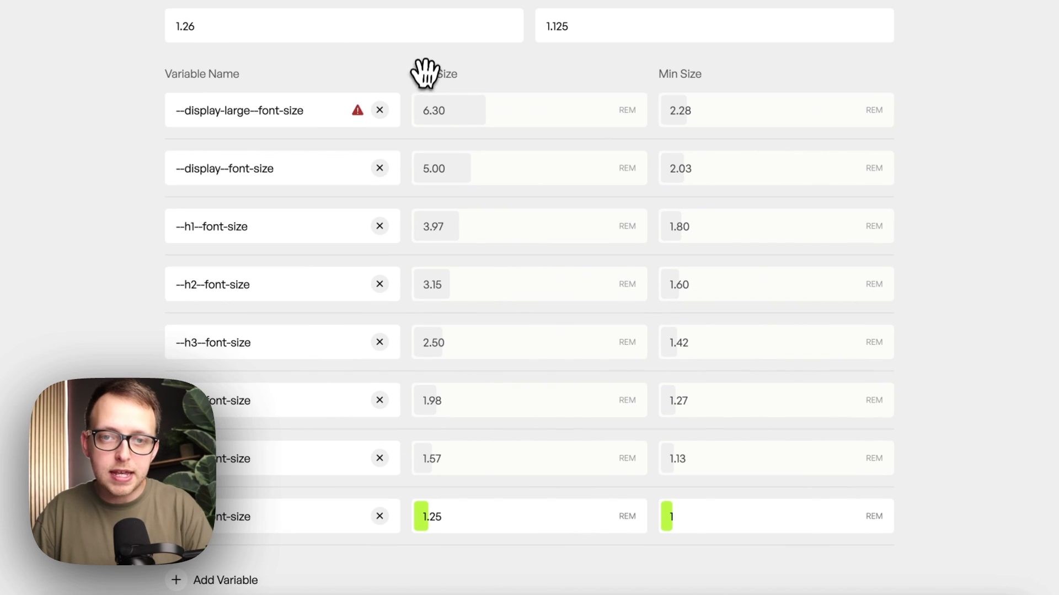
{"action": "type", "text": "1.5"}
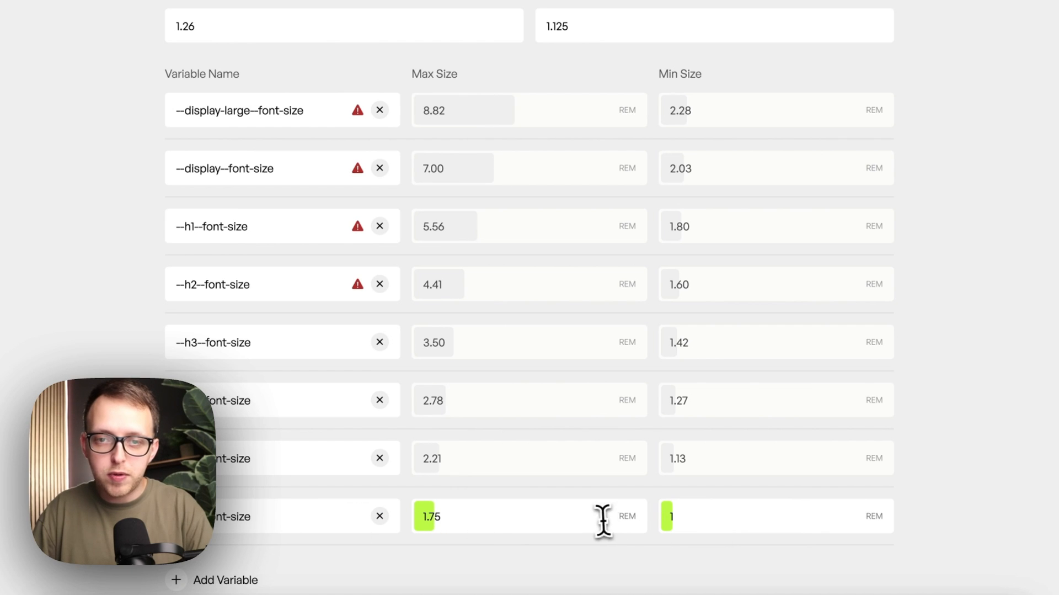
{"action": "type", "text": "1.25"}
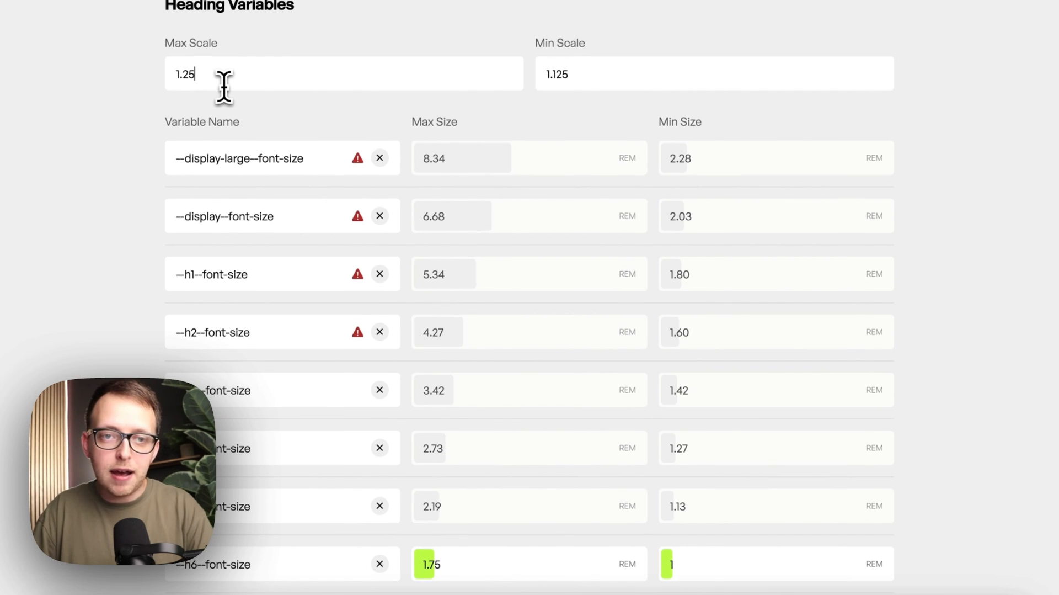
{"action": "type", "text": "1.2"}
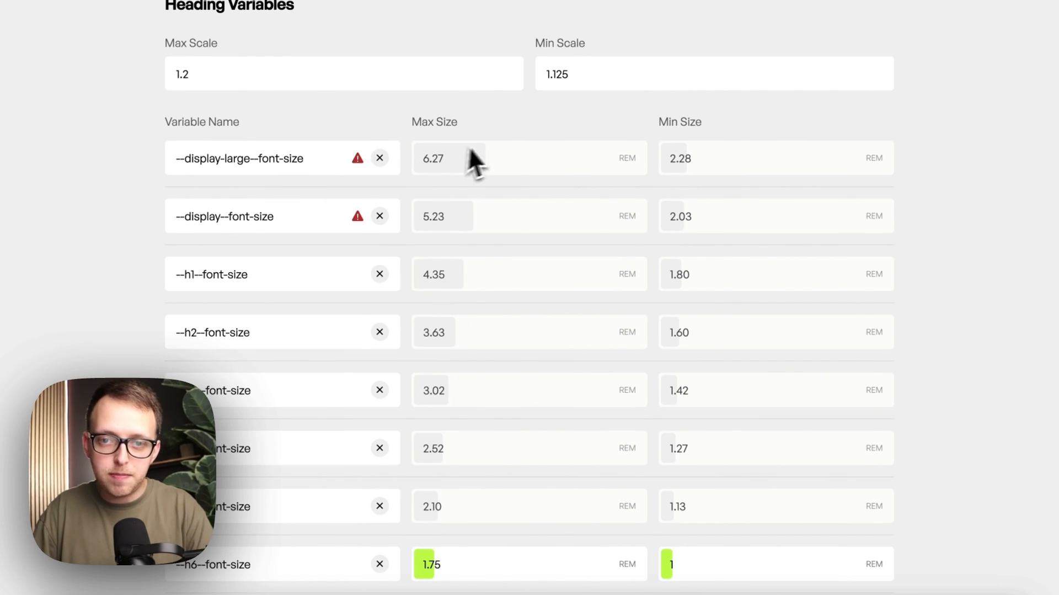
{"action": "mouse_move", "coordinate": [594, 145]}
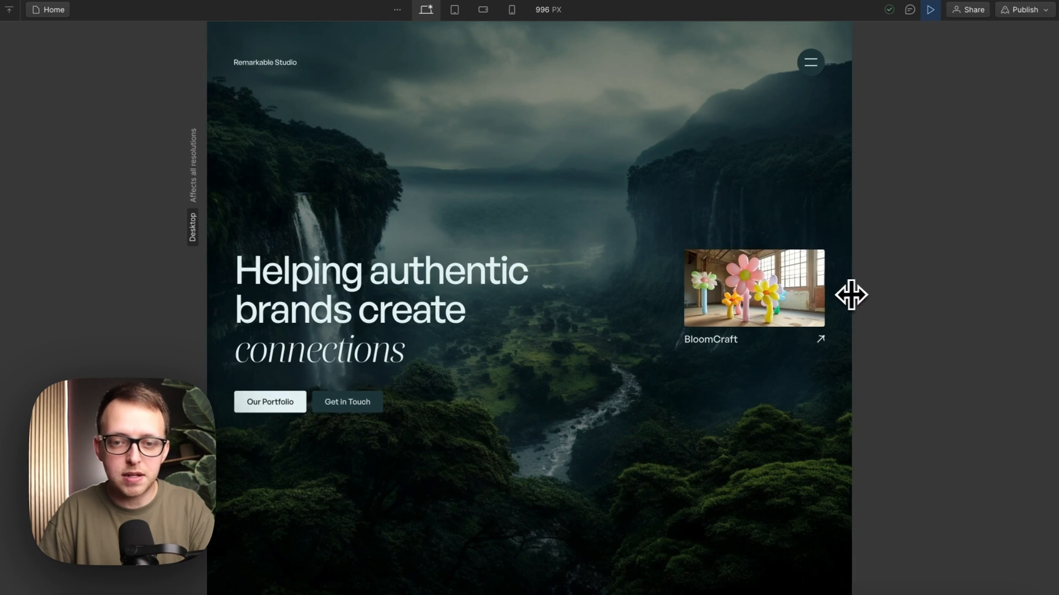
- Switch back from the Webflow home page to the Fluid Builder tab
{"action": "left_click", "coordinate": [454, 10]}
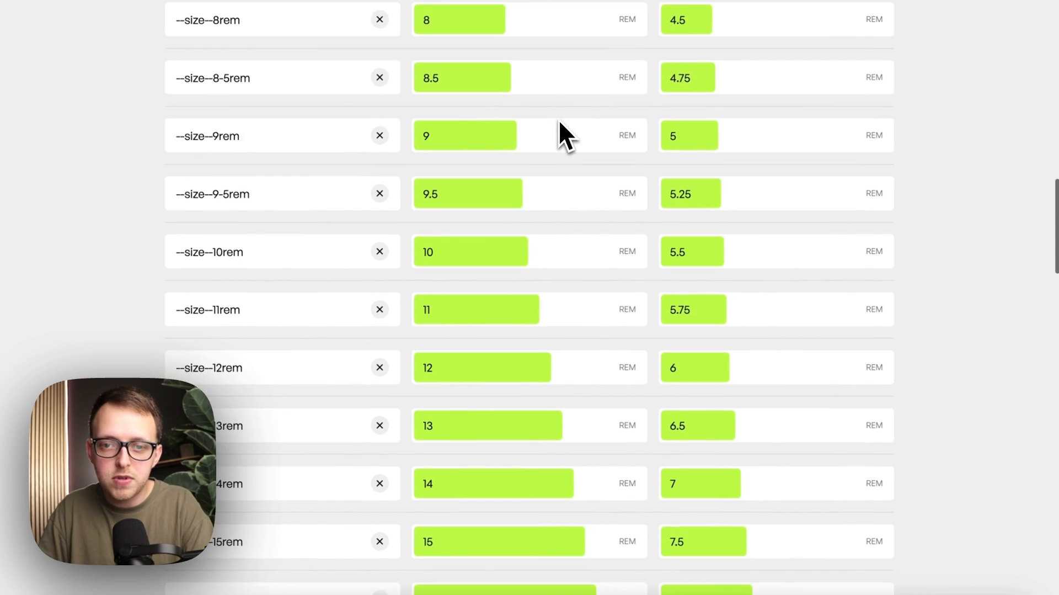
- Scroll through Fluid Builder's main size variables toward the Content Max Width field
{"action": "scroll", "scroll_direction": "down", "scroll_amount": 3}
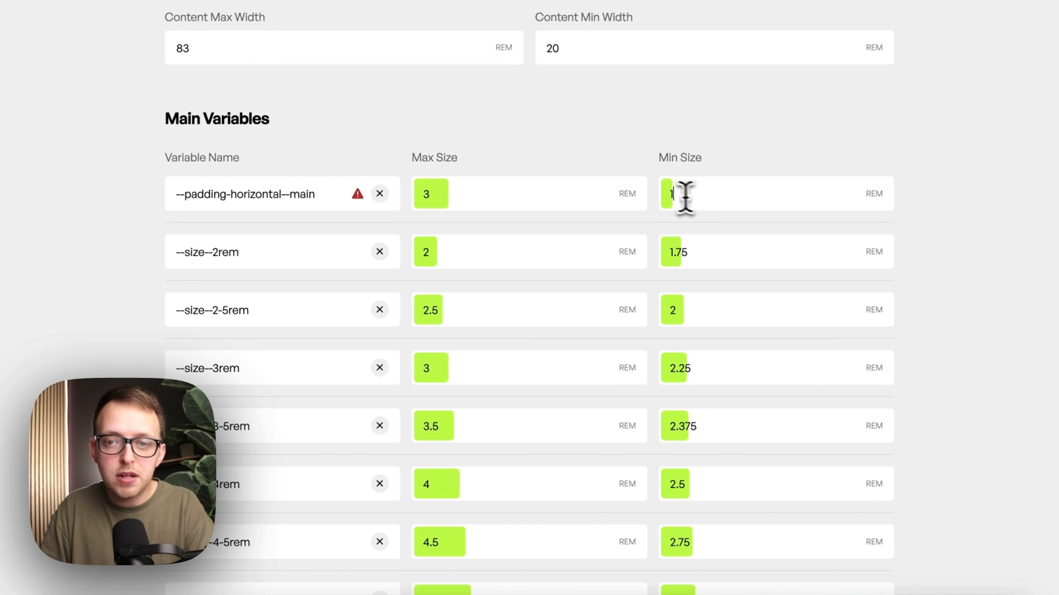
{"action": "mouse_move", "coordinate": [442, 226]}
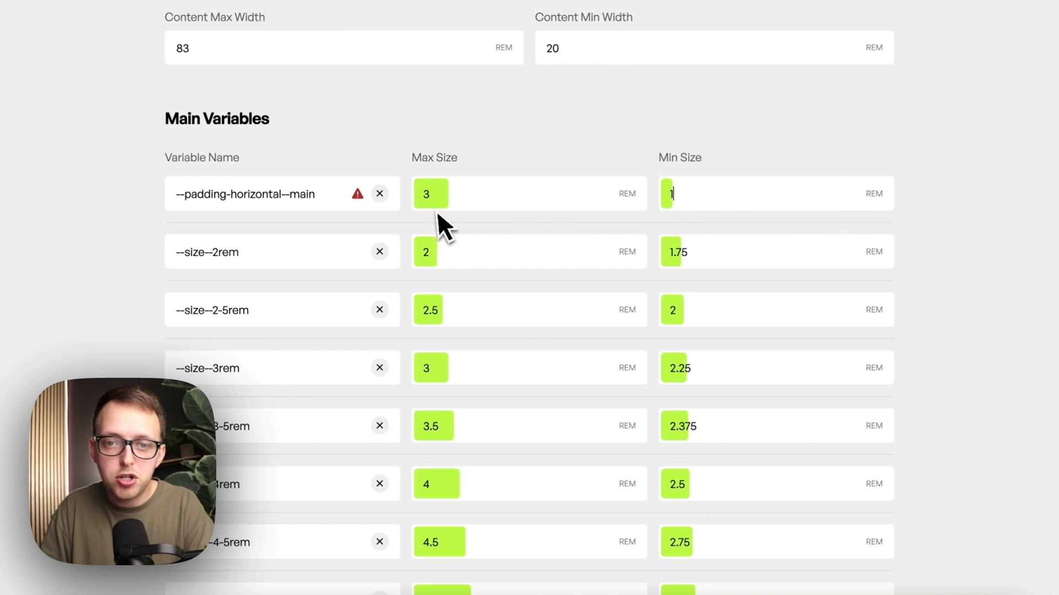
{"action": "mouse_move", "coordinate": [693, 223]}
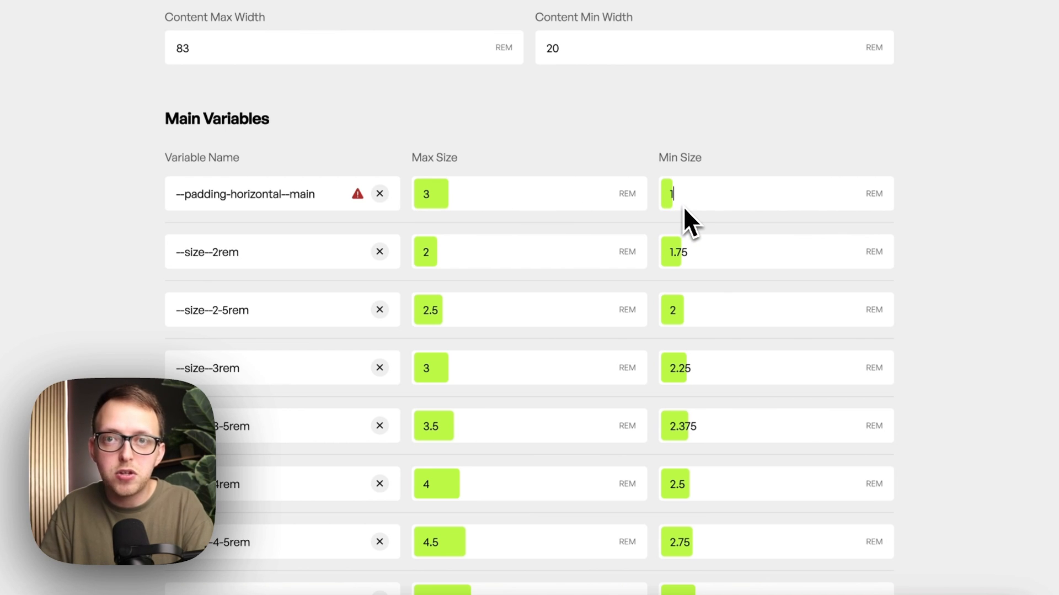
{"action": "mouse_move", "coordinate": [508, 210]}
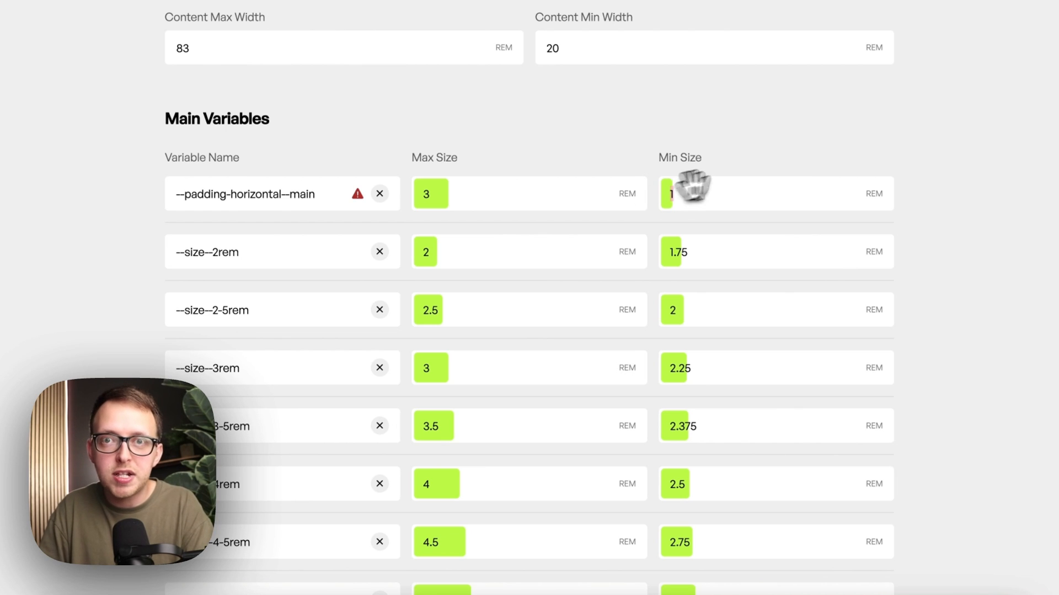
{"action": "mouse_move", "coordinate": [816, 152]}
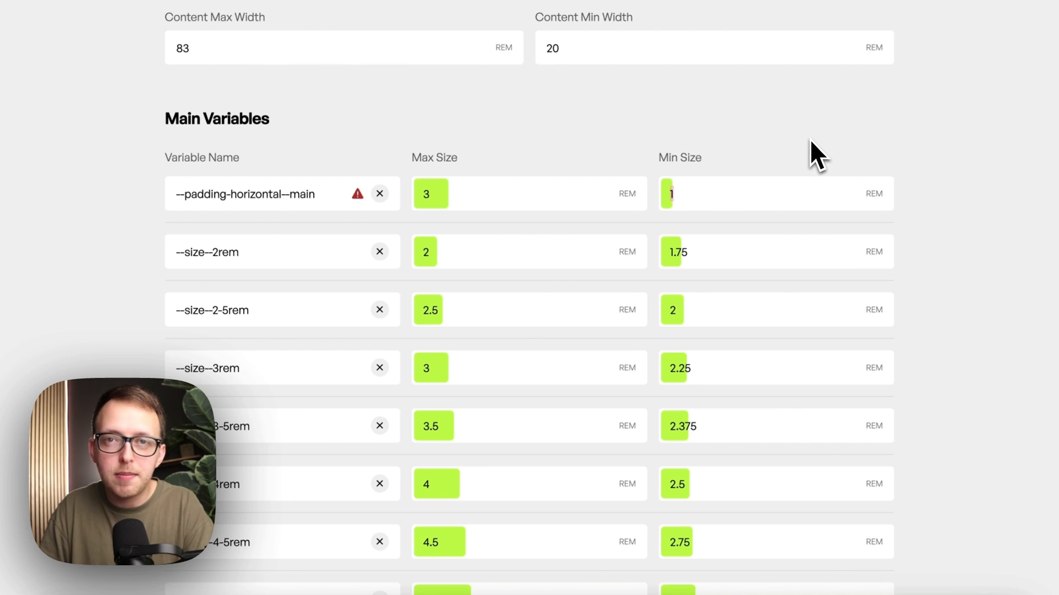
{"action": "mouse_move", "coordinate": [719, 216]}
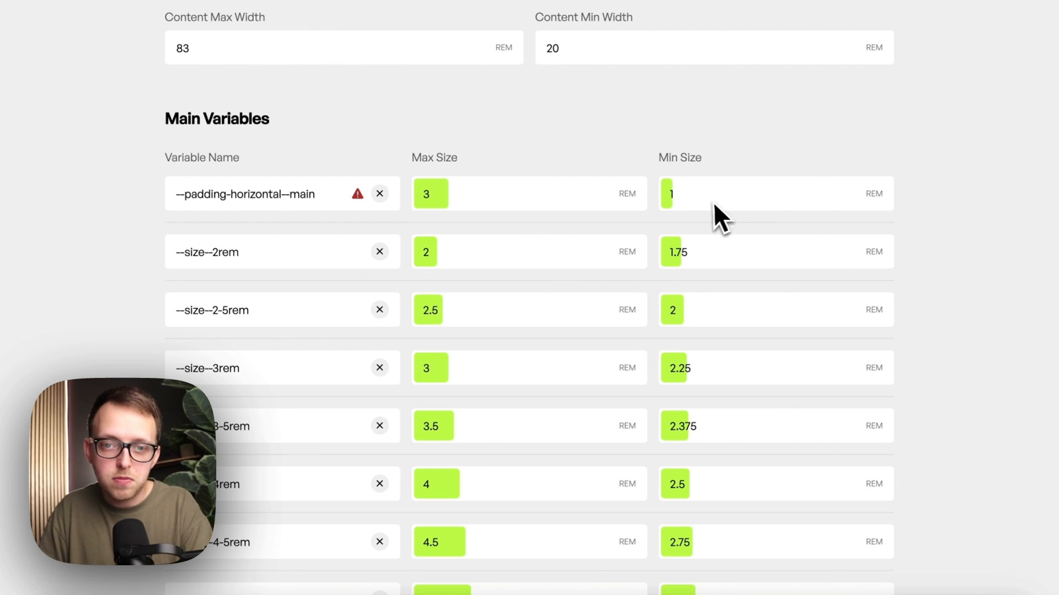
- Rename the new variable 'no-width' with max size 3, then scroll to the generated clamp code
{"action": "scroll", "scroll_direction": "down", "scroll_amount": 3}
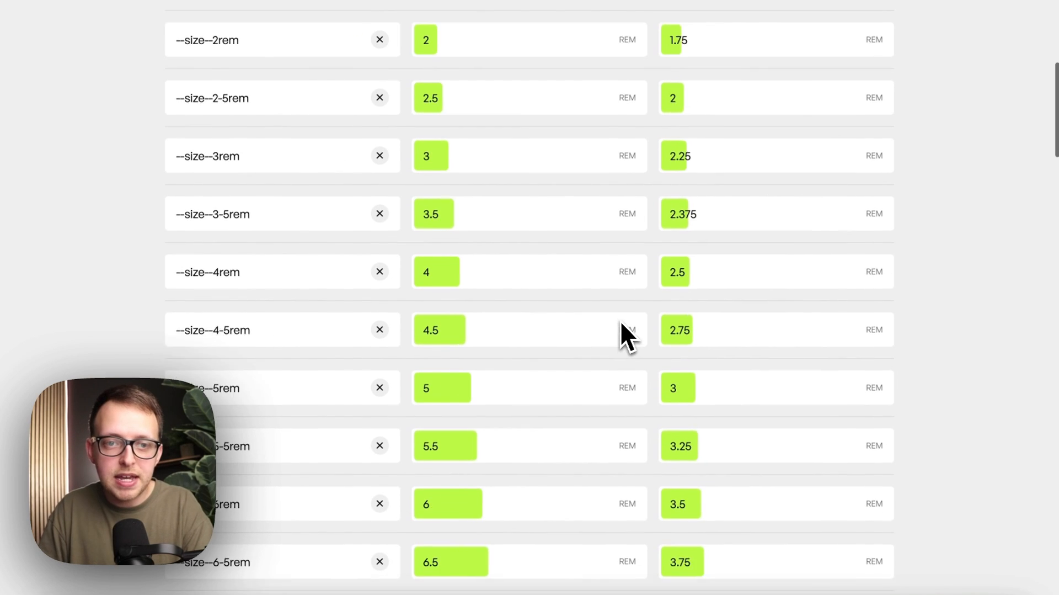
{"action": "scroll", "scroll_direction": "down", "scroll_amount": 3}
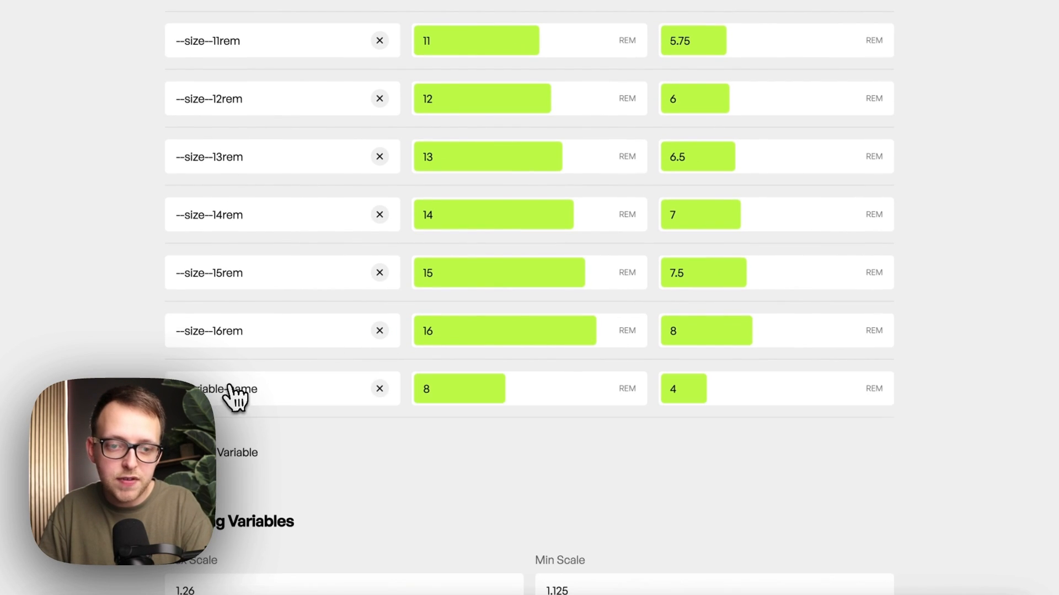
{"action": "double_click", "coordinate": [223, 388]}
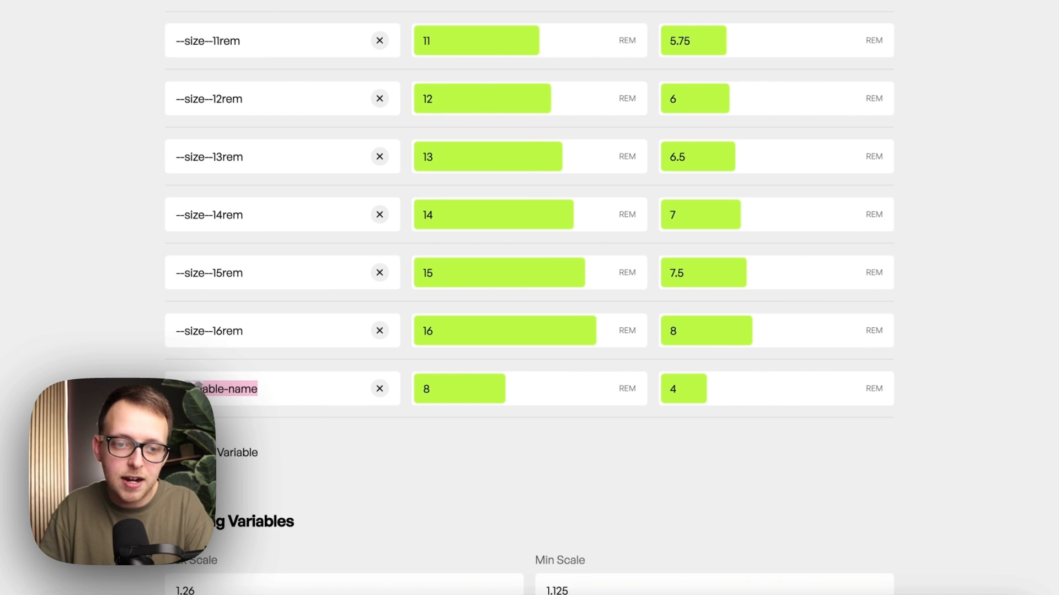
{"action": "type", "text": "no-width"}
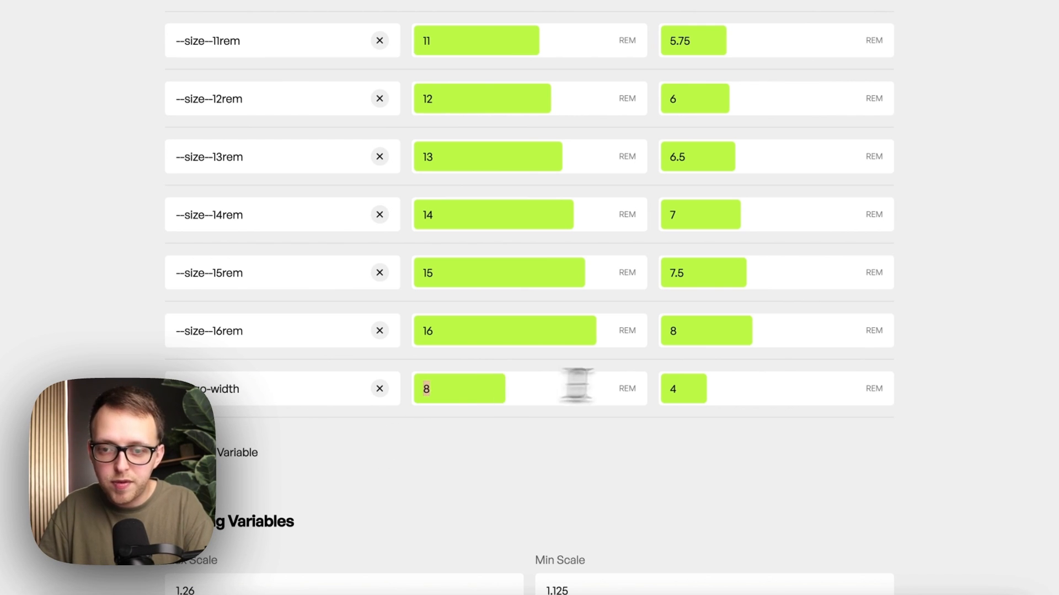
{"action": "type", "text": "3"}
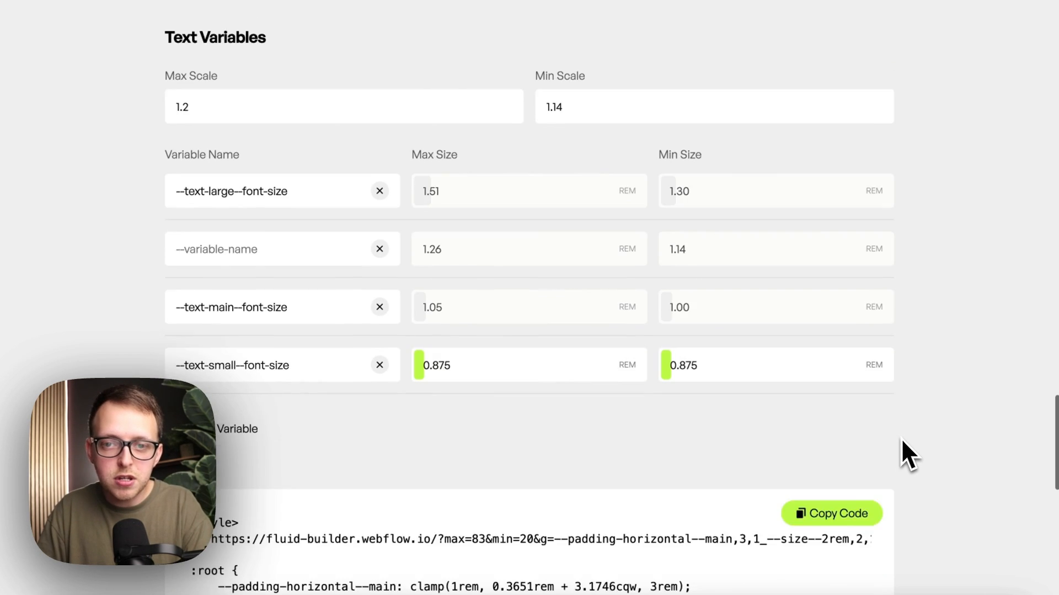
{"action": "scroll", "scroll_direction": "down", "scroll_amount": 3}
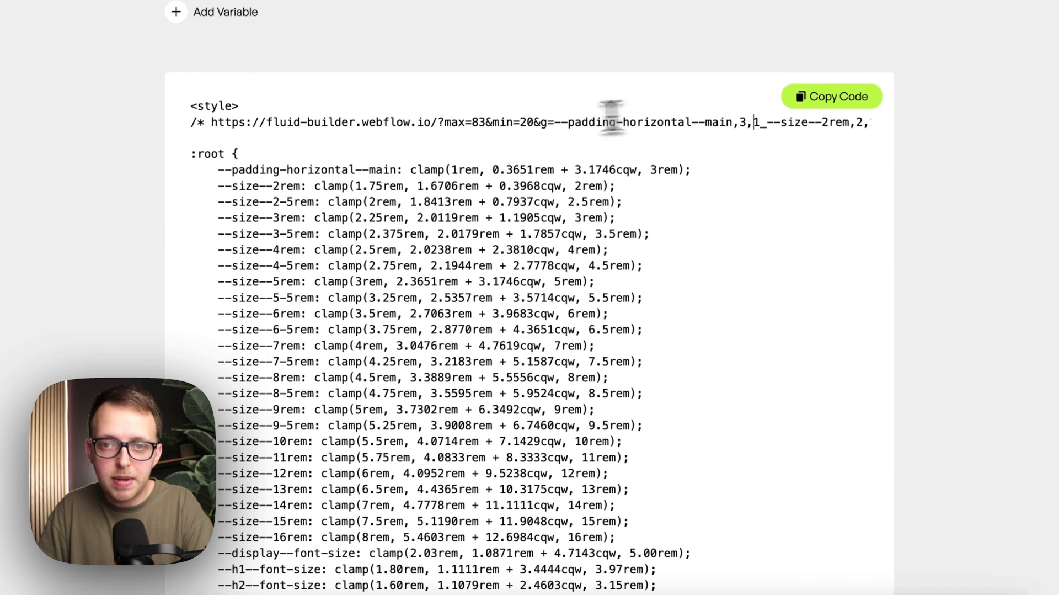
{"action": "mouse_move", "coordinate": [210, 121]}
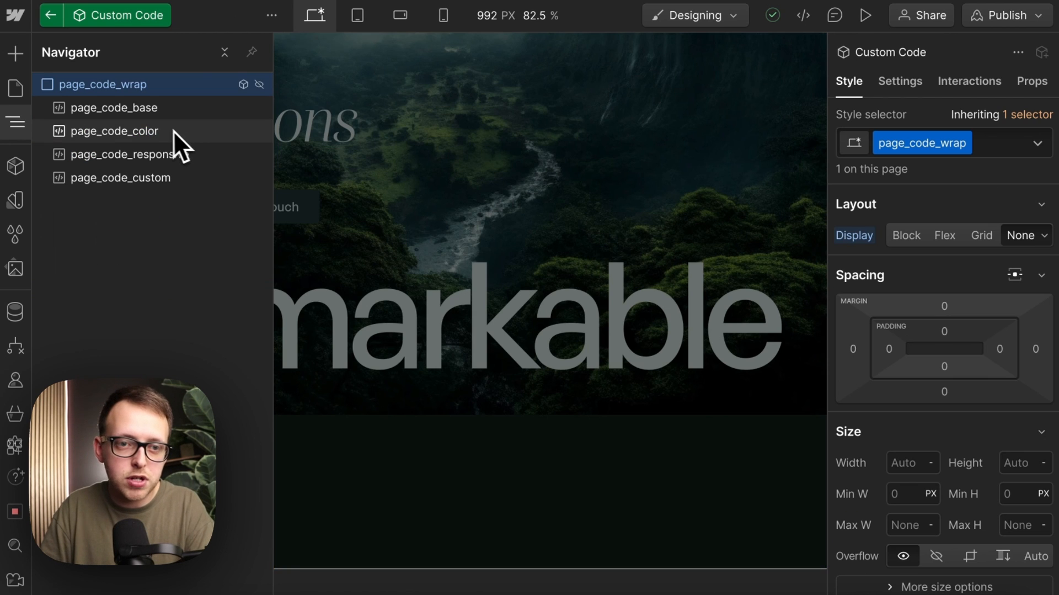
- Paste the Fluid Builder <style> CSS into the page_code_responsive embed's code editor
{"action": "left_click", "coordinate": [130, 154]}
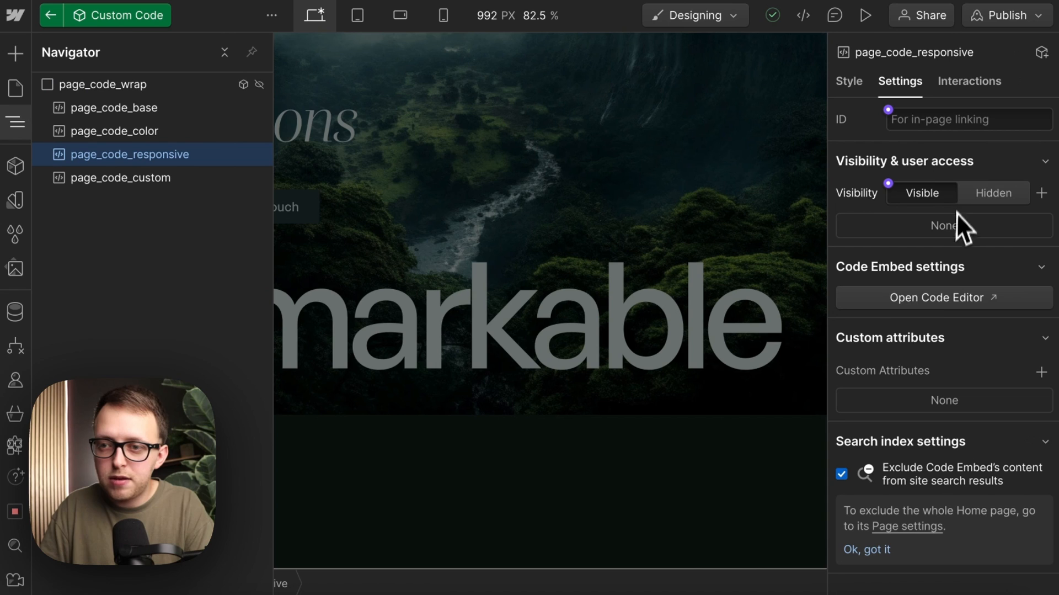
{"action": "left_click", "coordinate": [938, 297]}
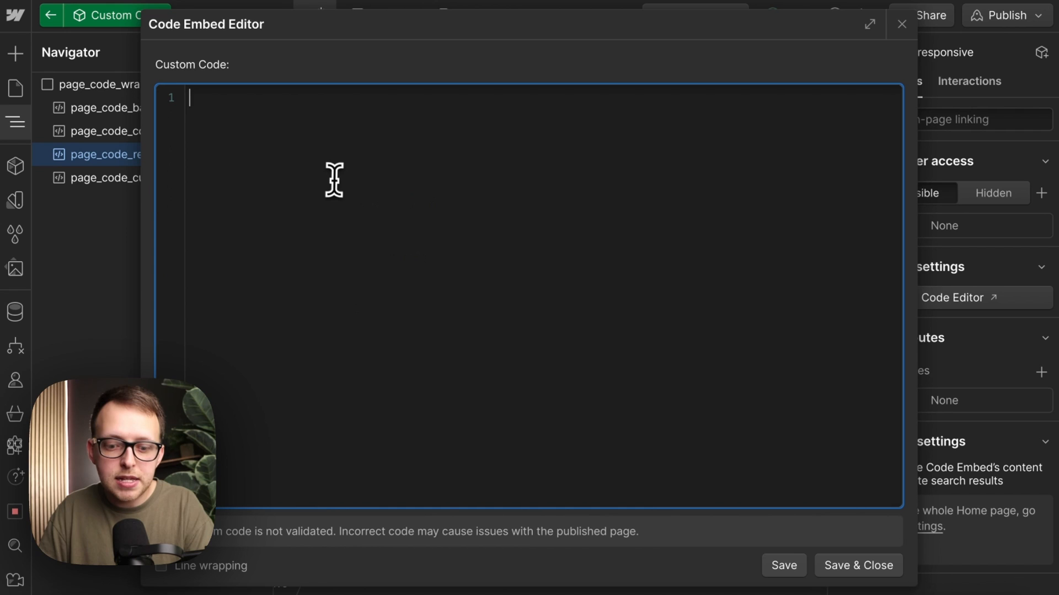
{"action": "type", "text": "<style>"}
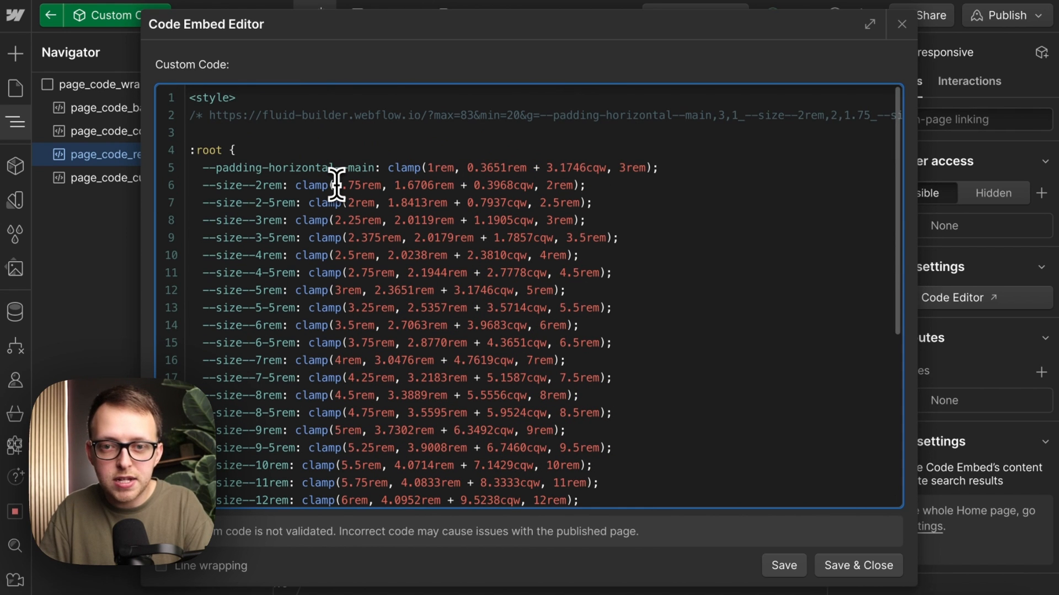
{"action": "mouse_move", "coordinate": [272, 220]}
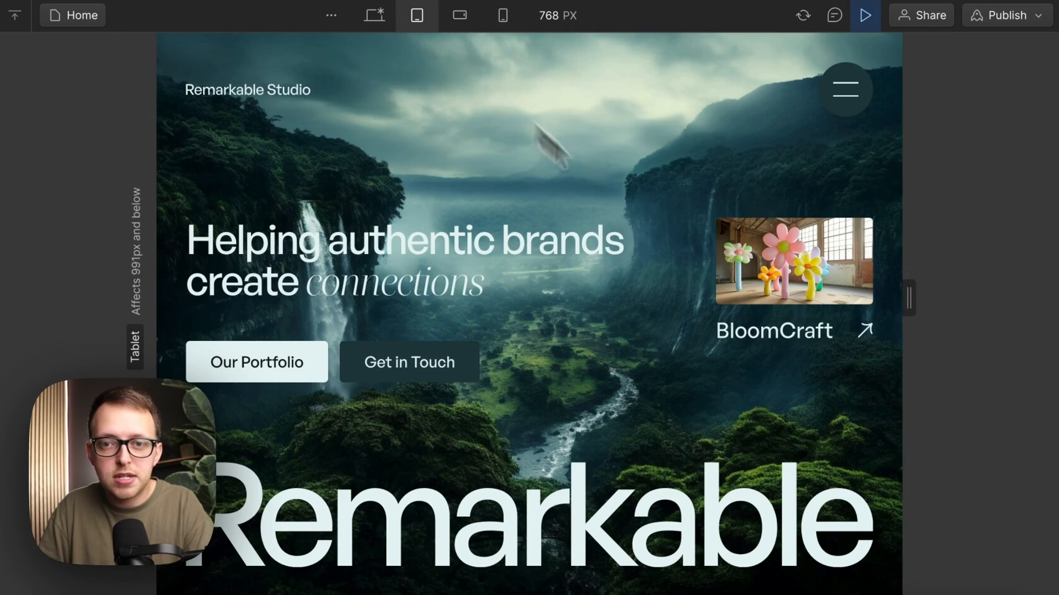
- Preview the page at desktop and mobile landscape, then check h3 font-size in Variables
{"action": "left_click", "coordinate": [374, 15]}
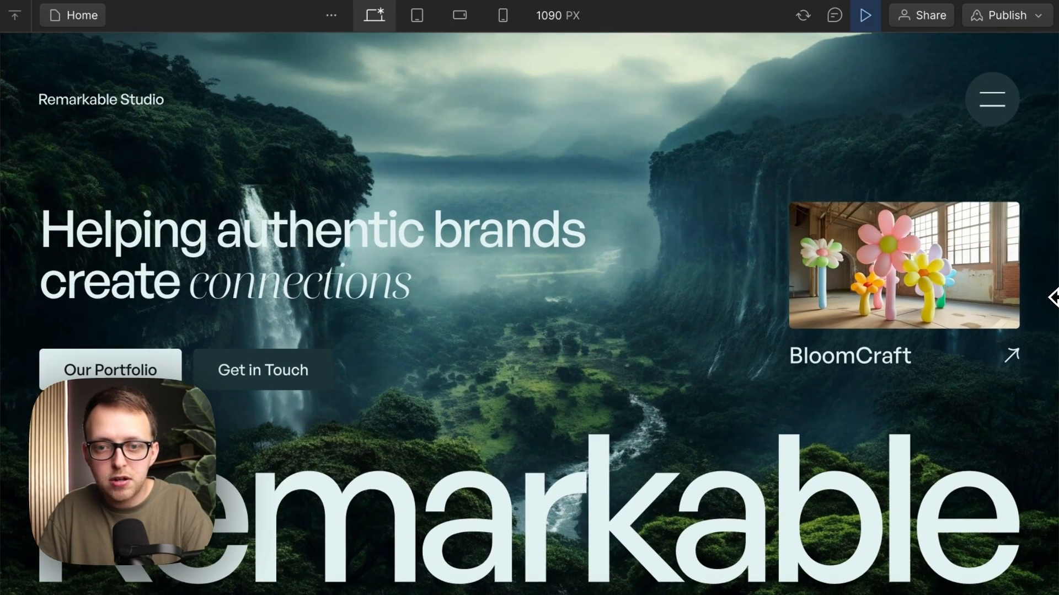
{"action": "left_click", "coordinate": [461, 15]}
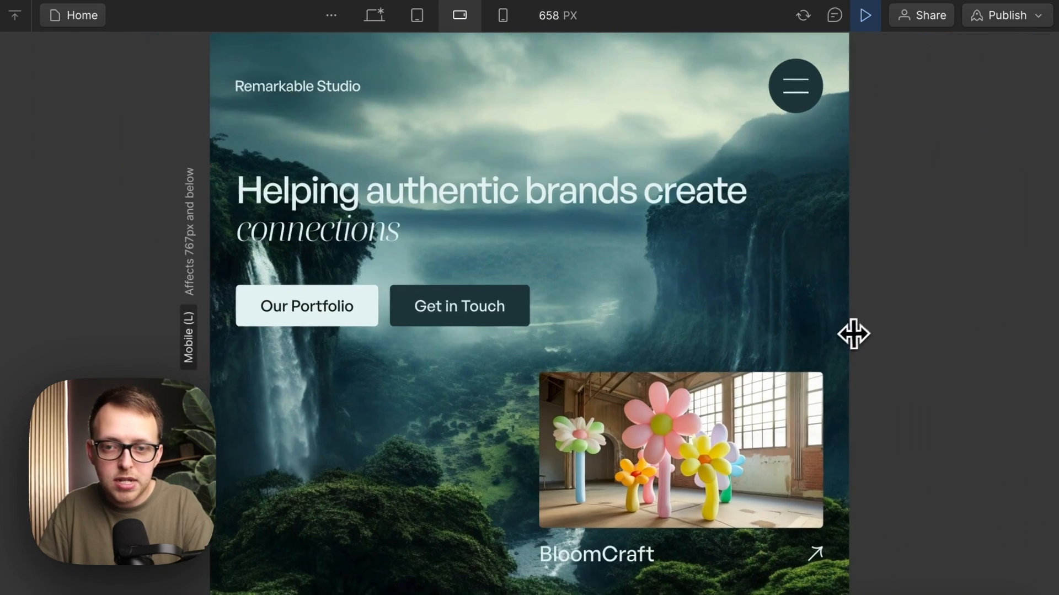
{"action": "left_click", "coordinate": [502, 15]}
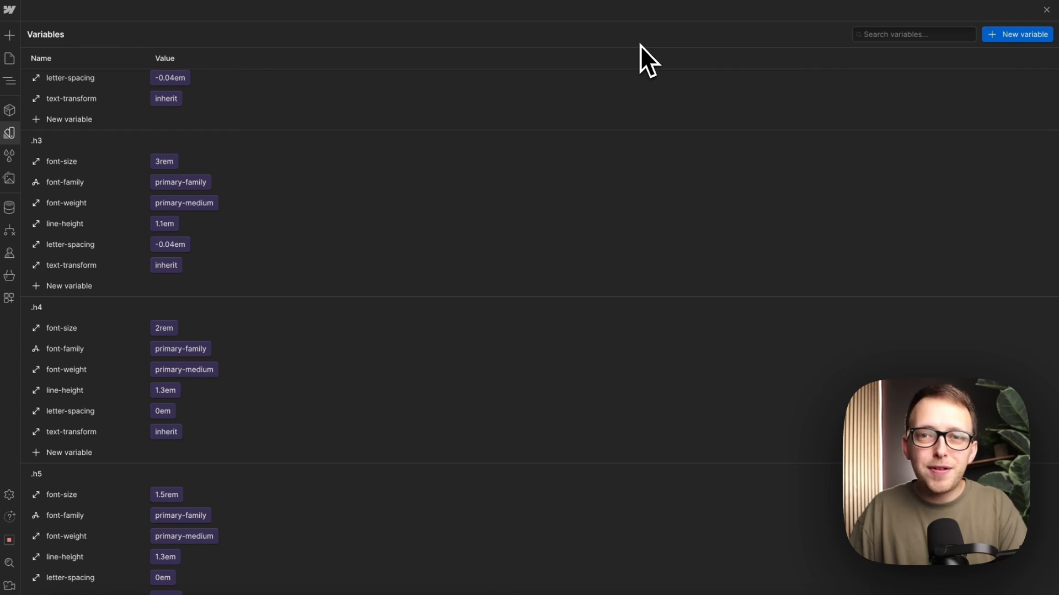
{"action": "mouse_move", "coordinate": [102, 196]}
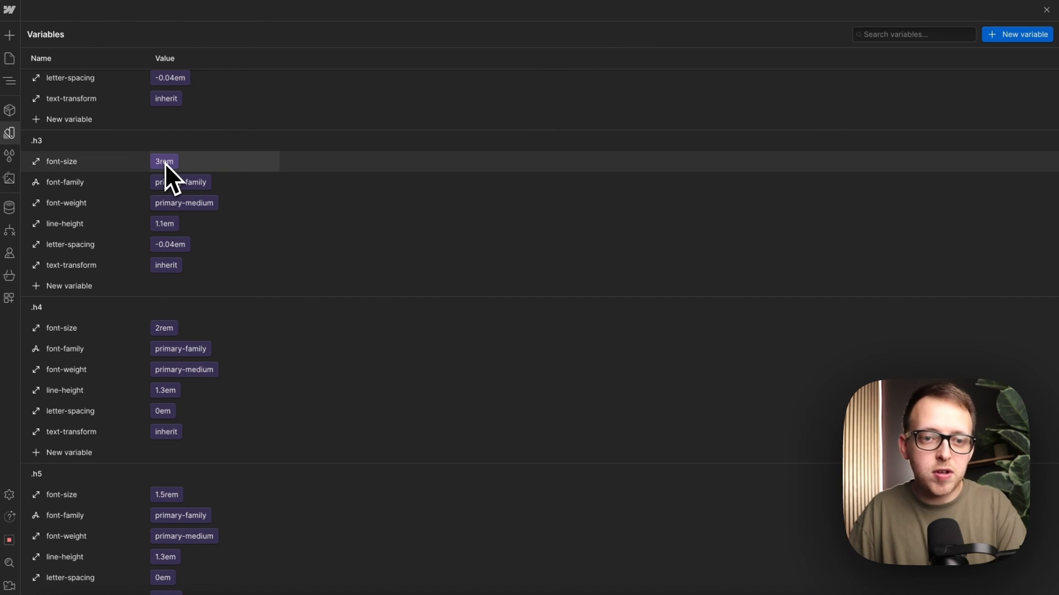
{"action": "left_click", "coordinate": [163, 161]}
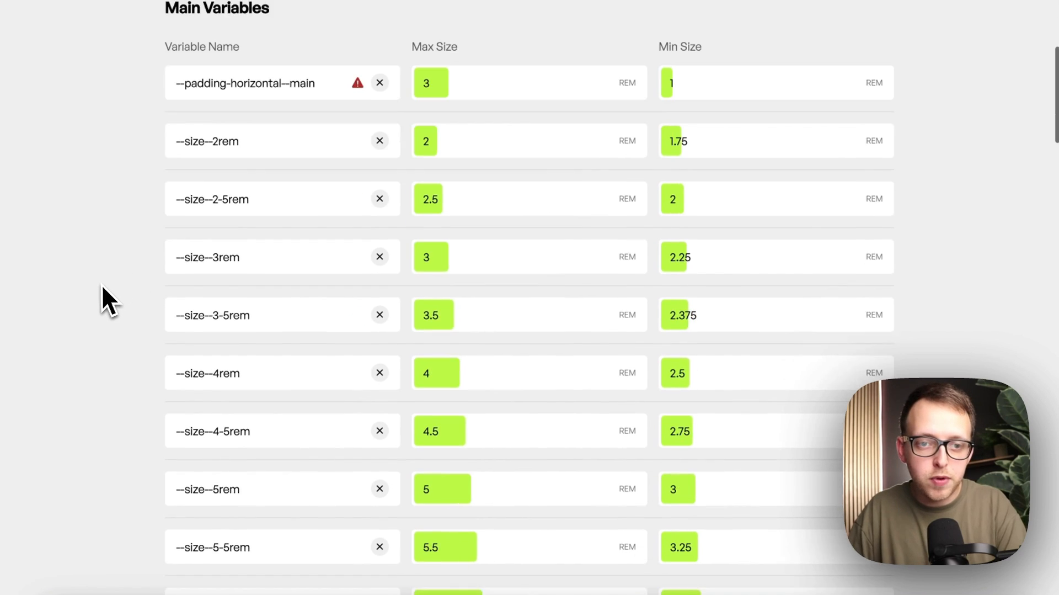
- Scroll to Heading Variables and update the --h6--font-size size fields
{"action": "scroll", "scroll_direction": "down", "scroll_amount": 3}
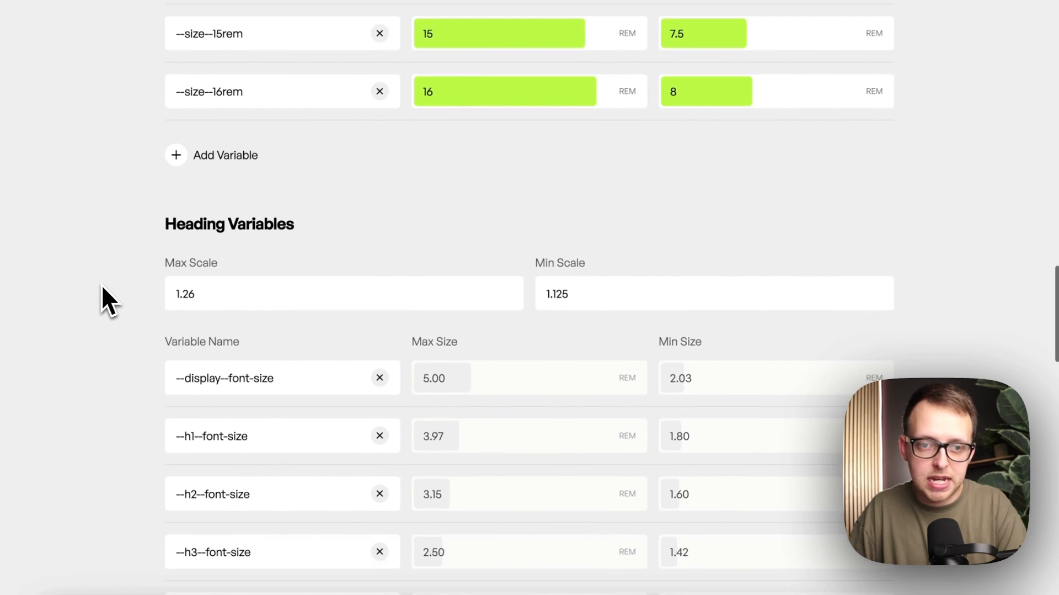
{"action": "scroll", "scroll_direction": "down", "scroll_amount": 3}
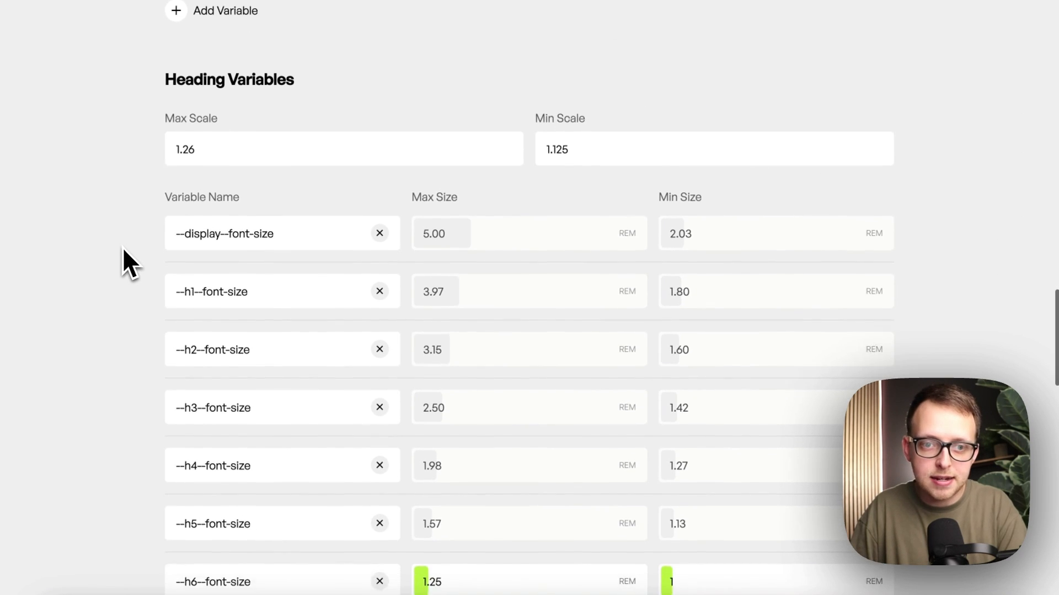
{"action": "scroll", "scroll_direction": "down", "scroll_amount": 3}
{"action": "type", "text": "1"}
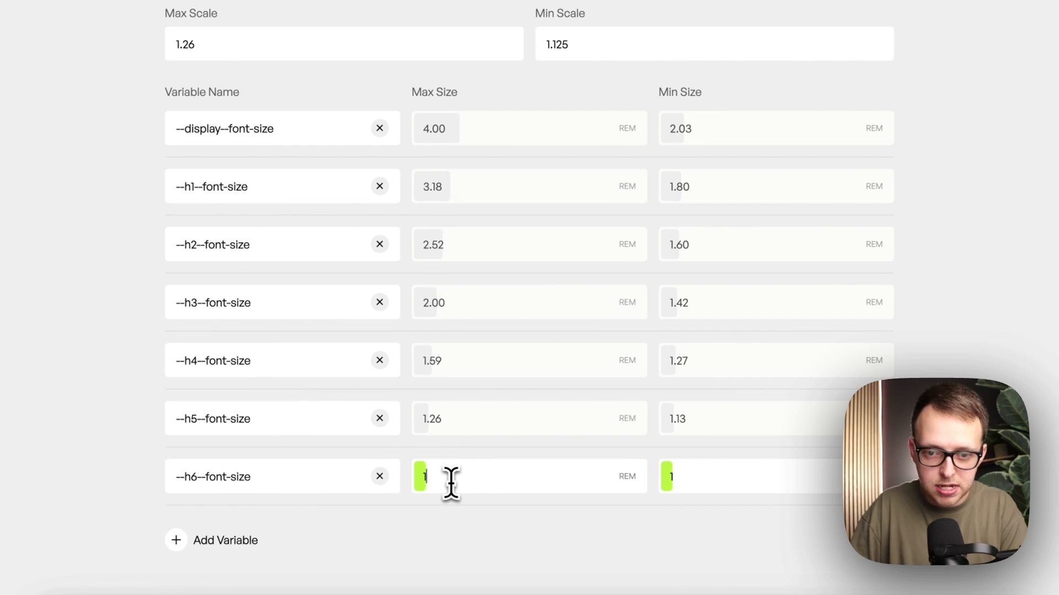
{"action": "mouse_move", "coordinate": [709, 480]}
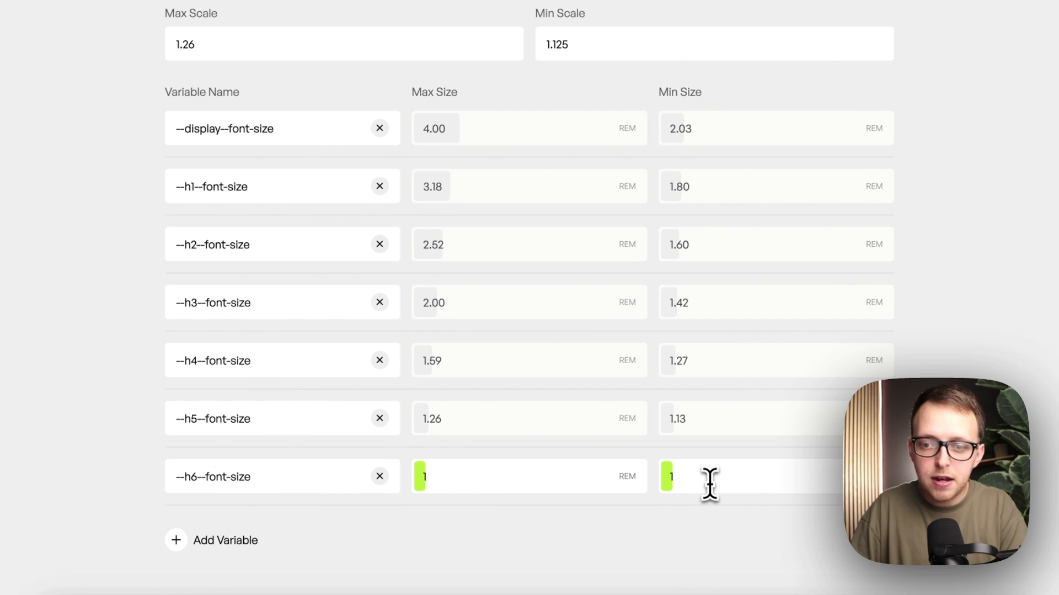
{"action": "mouse_move", "coordinate": [496, 483]}
{"action": "type", "text": ".75"}
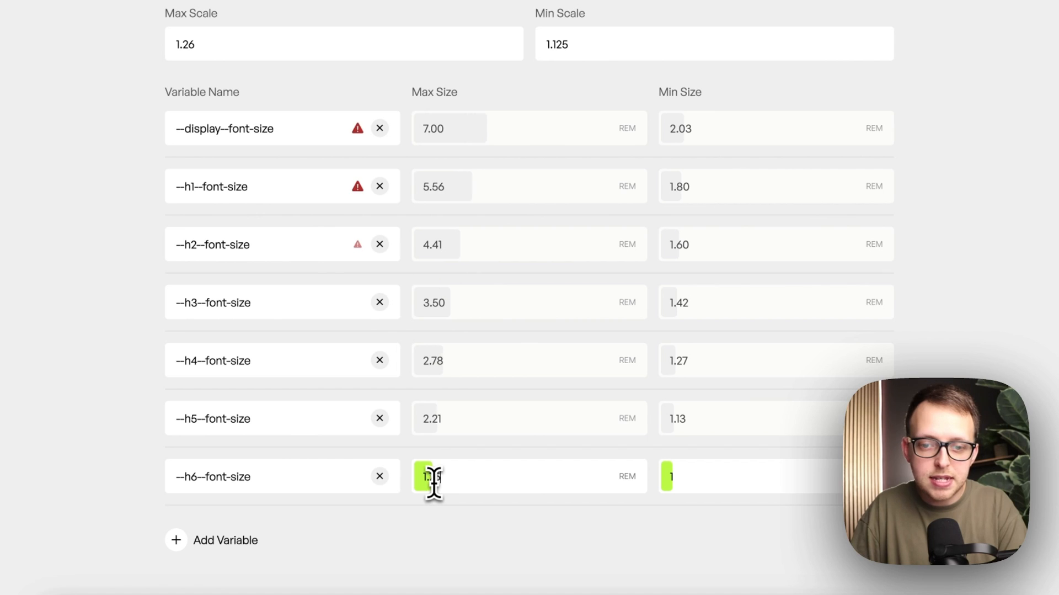
{"action": "type", "text": "1.25"}
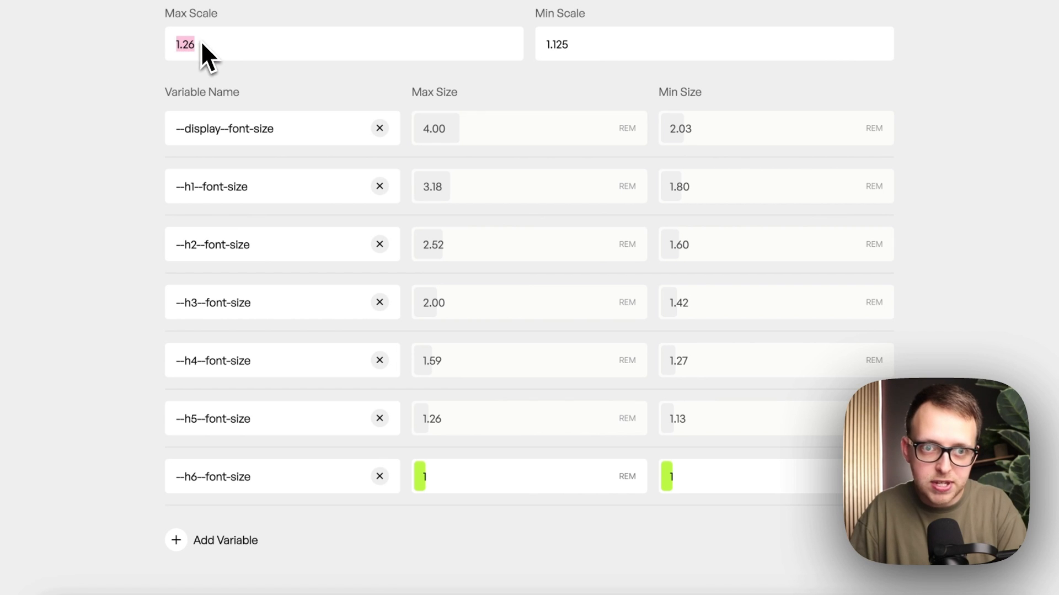
{"action": "mouse_move", "coordinate": [452, 426]}
{"action": "type", "text": "1.14"}
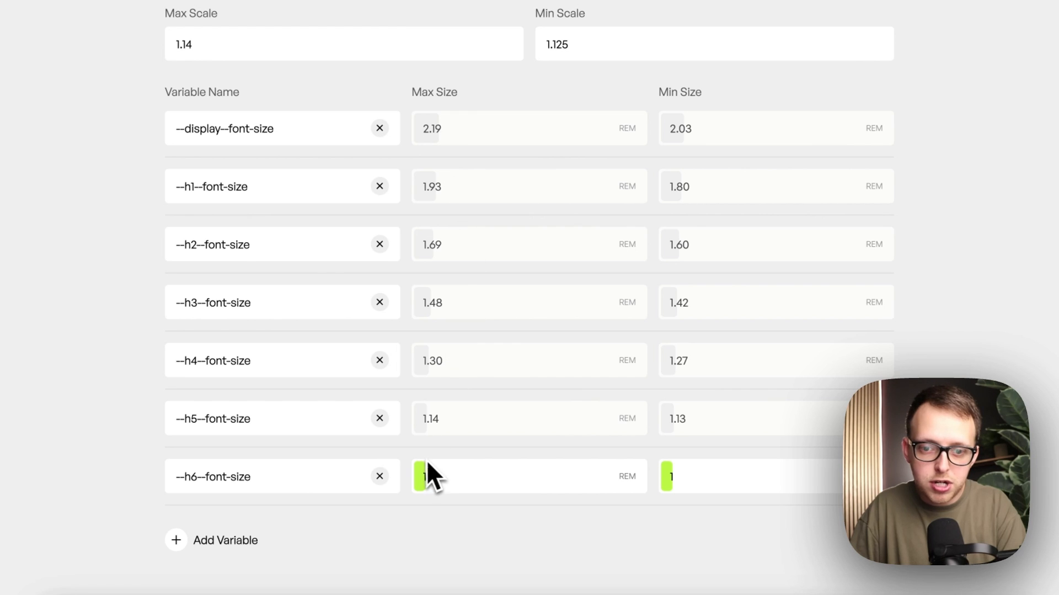
- Try heading scales 1.16, 1.29 and 1.14, settling on max 1.34 and min 1.17
{"action": "type", "text": "1.16"}
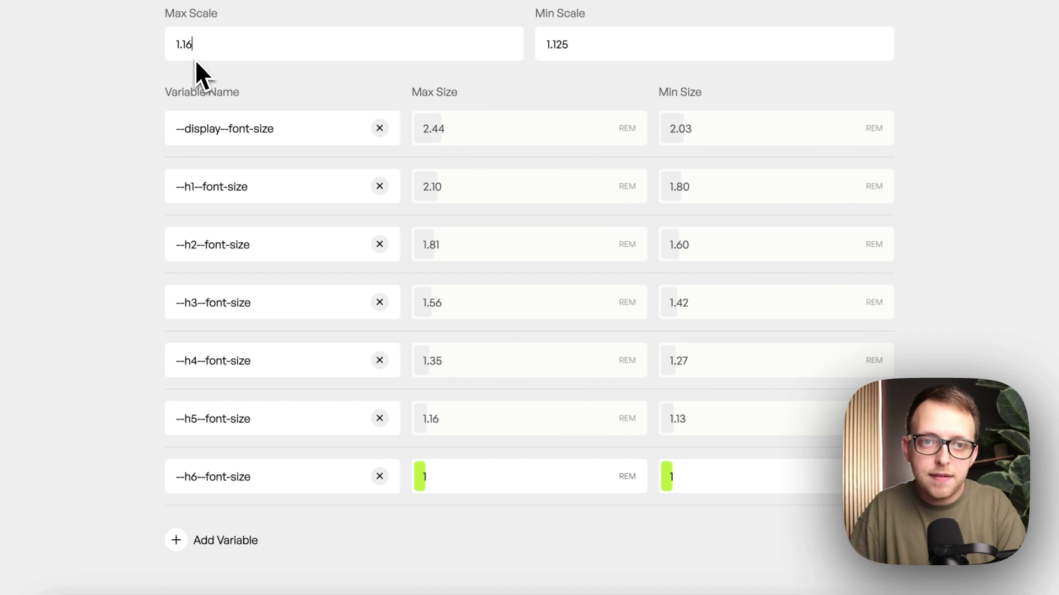
{"action": "type", "text": "1.29"}
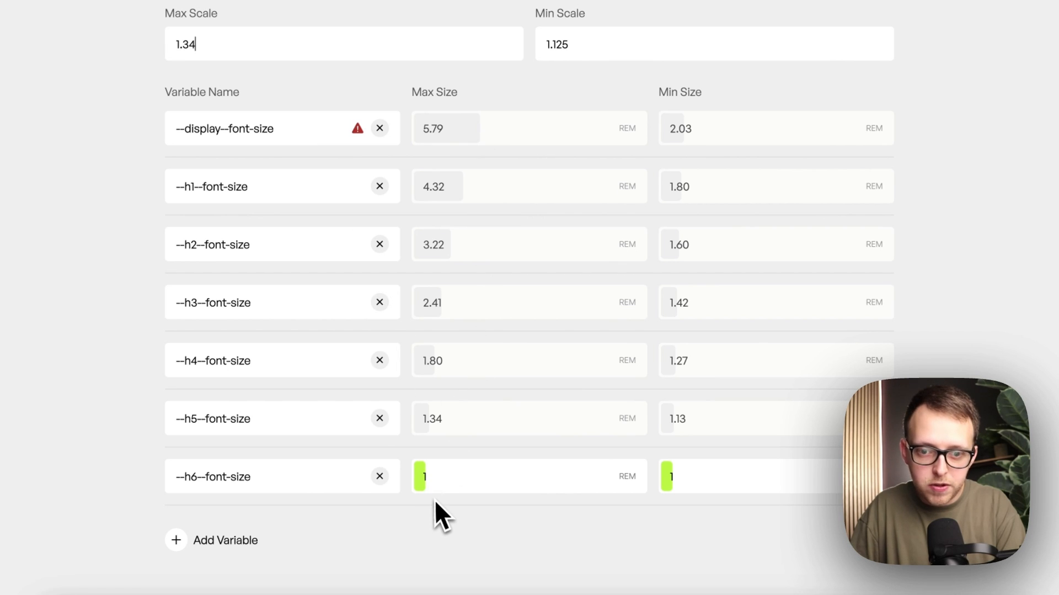
{"action": "mouse_move", "coordinate": [299, 475]}
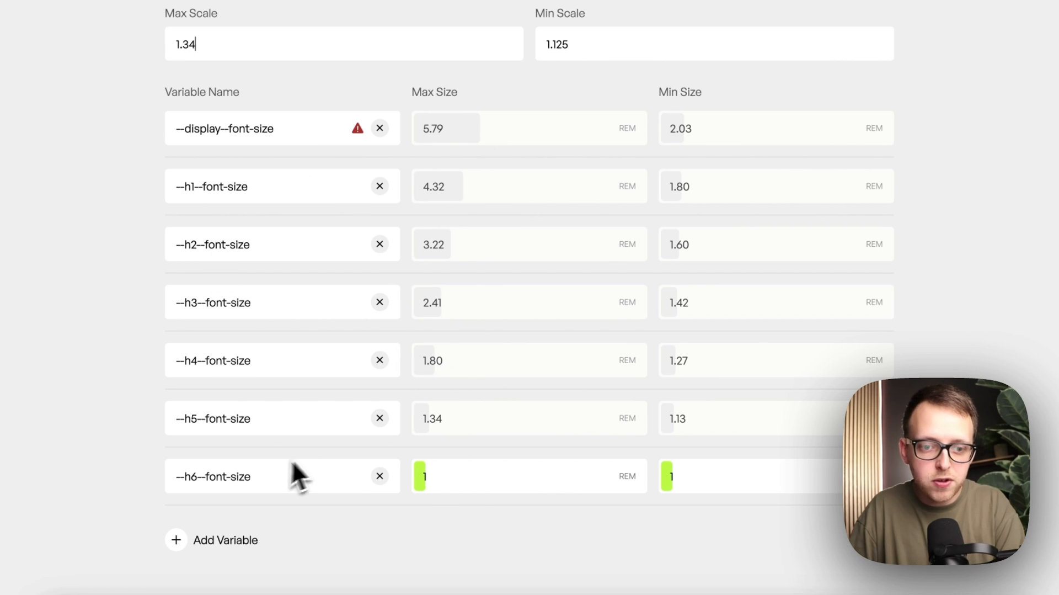
{"action": "mouse_move", "coordinate": [696, 504]}
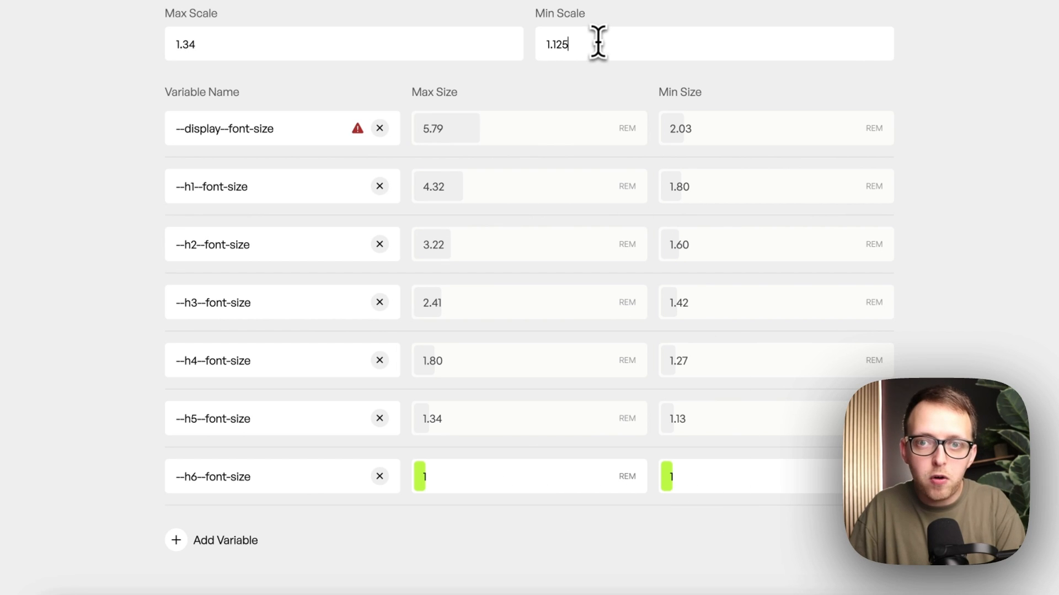
{"action": "type", "text": "1.14"}
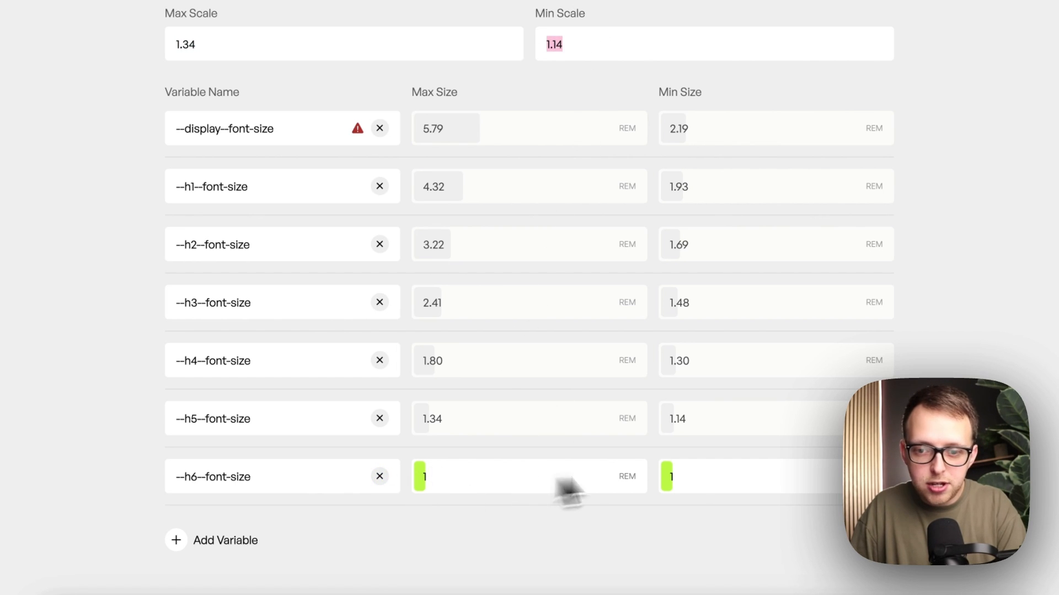
{"action": "mouse_move", "coordinate": [706, 267]}
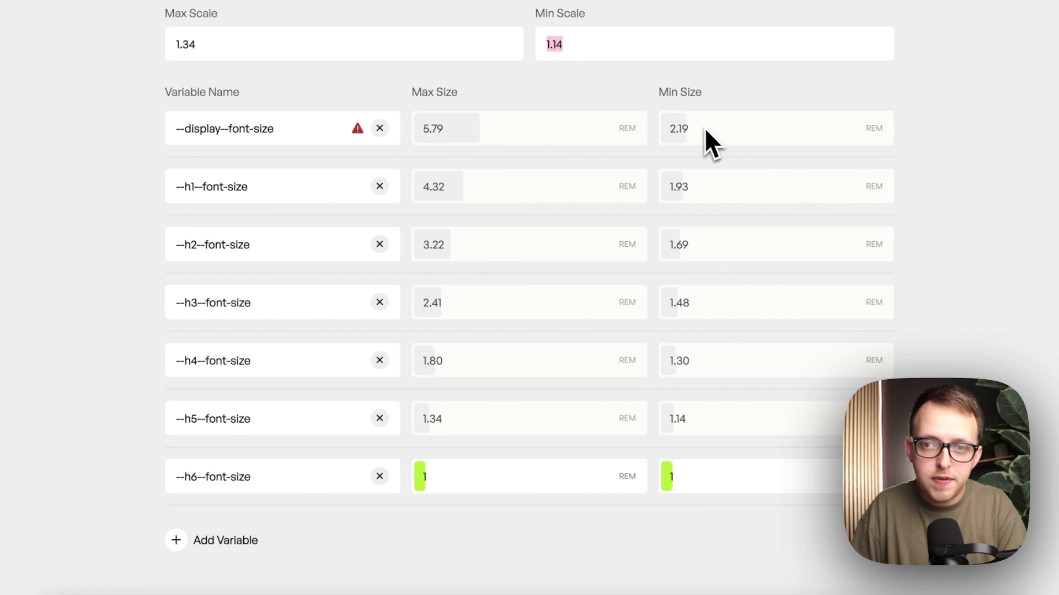
{"action": "mouse_move", "coordinate": [705, 159]}
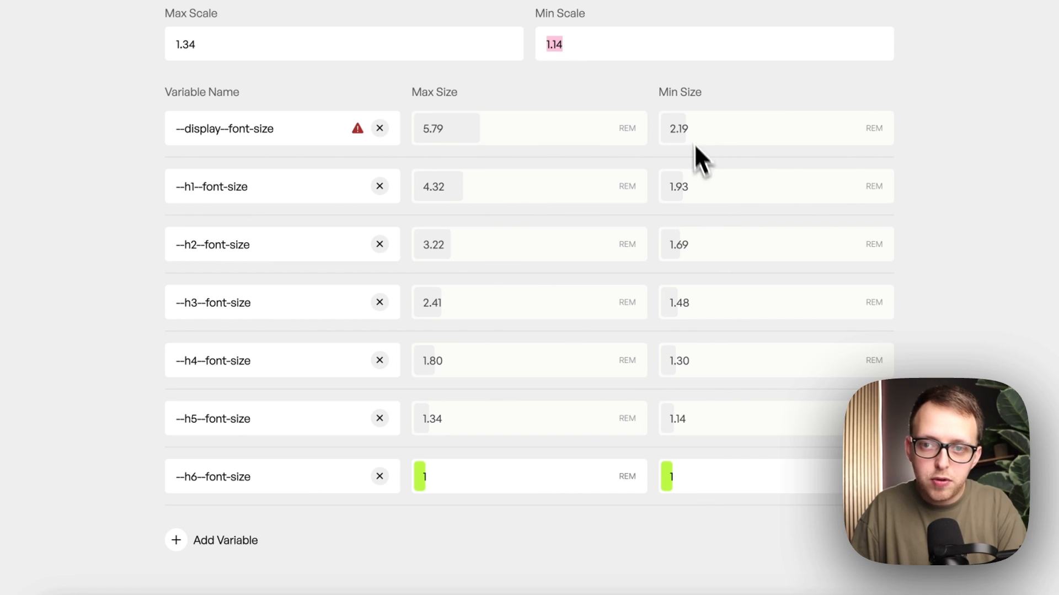
{"action": "mouse_move", "coordinate": [685, 463]}
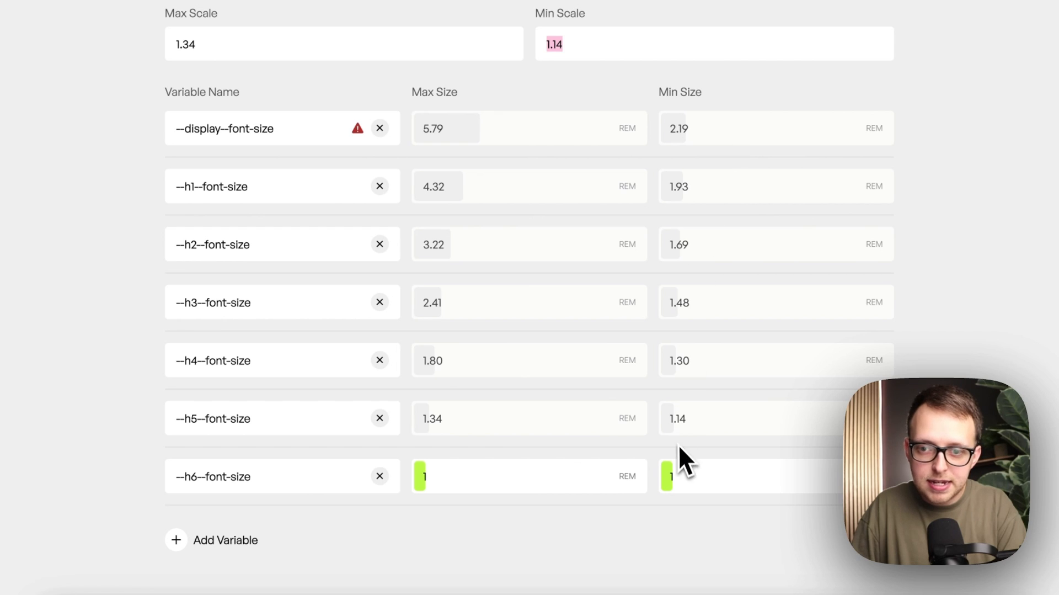
{"action": "mouse_move", "coordinate": [601, 64]}
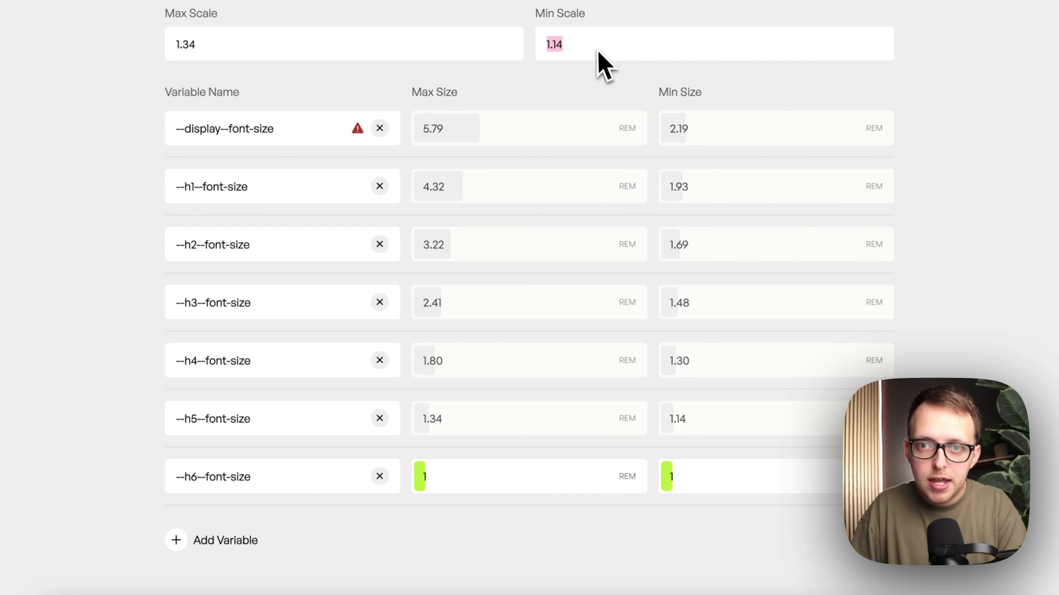
{"action": "type", "text": "1.17"}
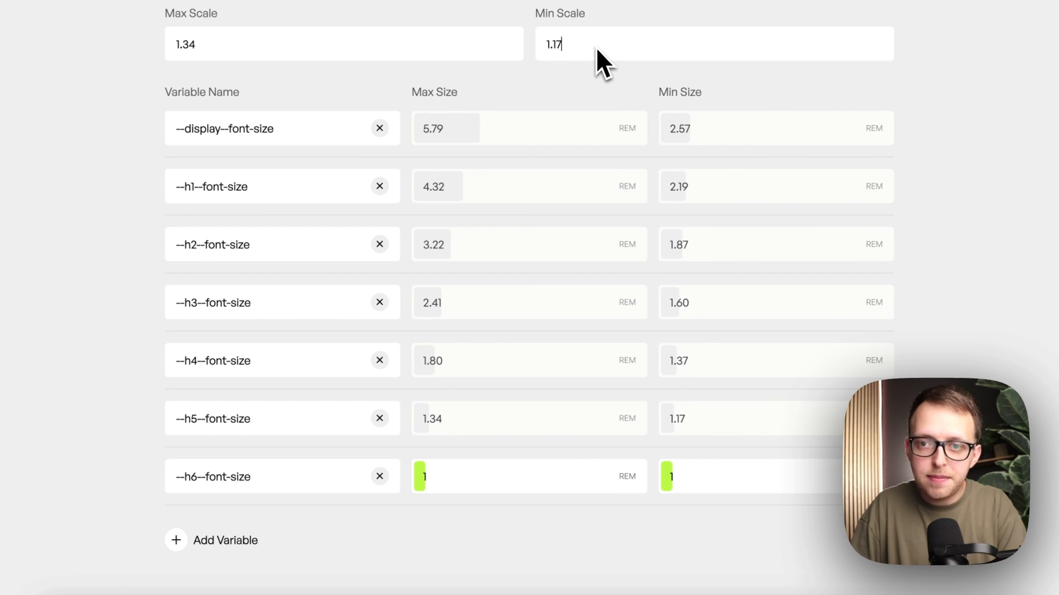
{"action": "mouse_move", "coordinate": [421, 386]}
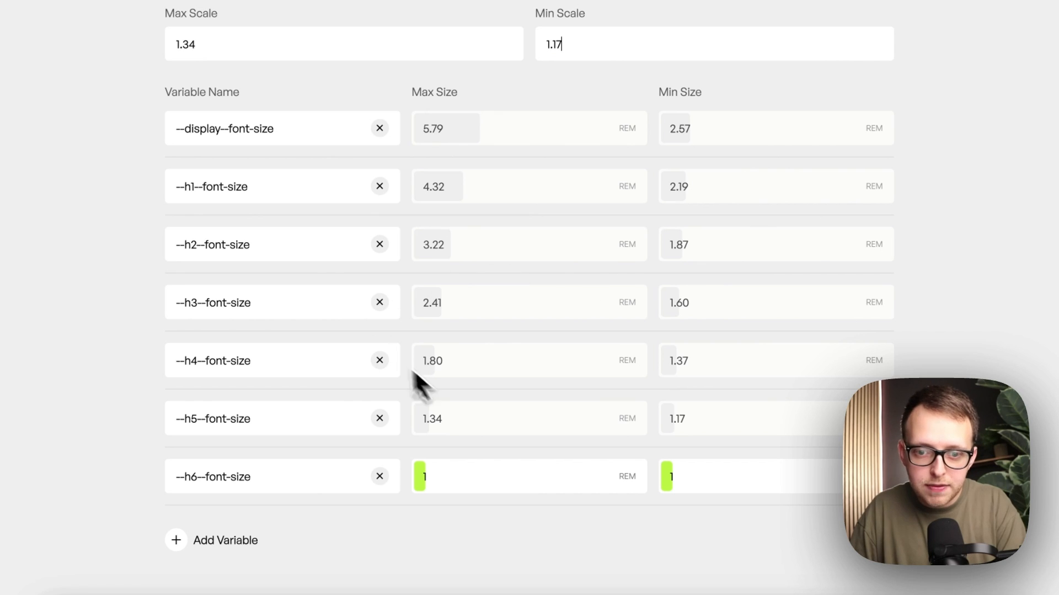
{"action": "mouse_move", "coordinate": [451, 142]}
{"action": "type", "text": ".25"}
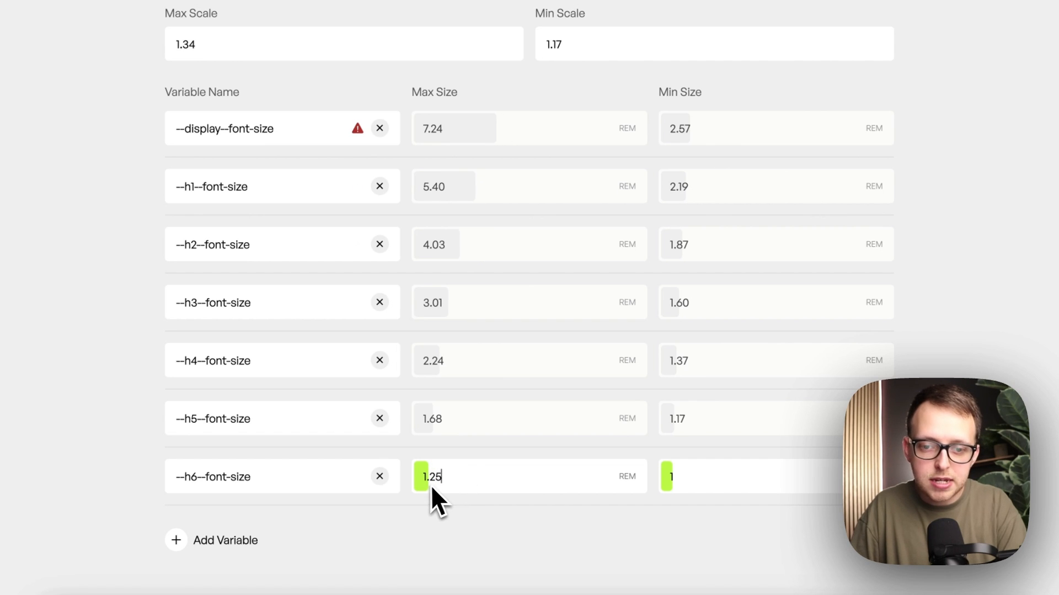
{"action": "mouse_move", "coordinate": [682, 132]}
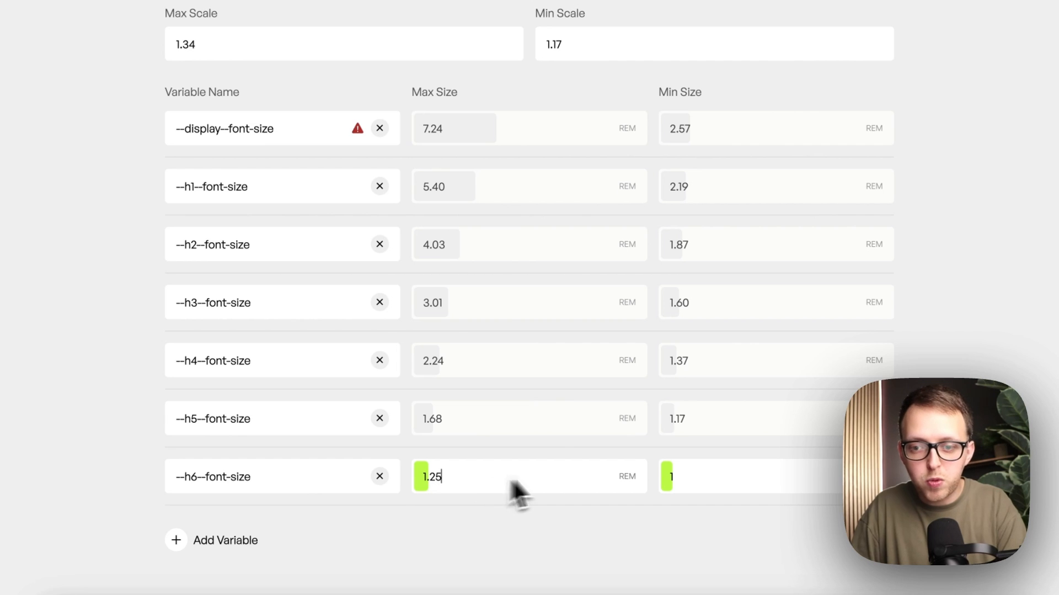
{"action": "mouse_move", "coordinate": [682, 446]}
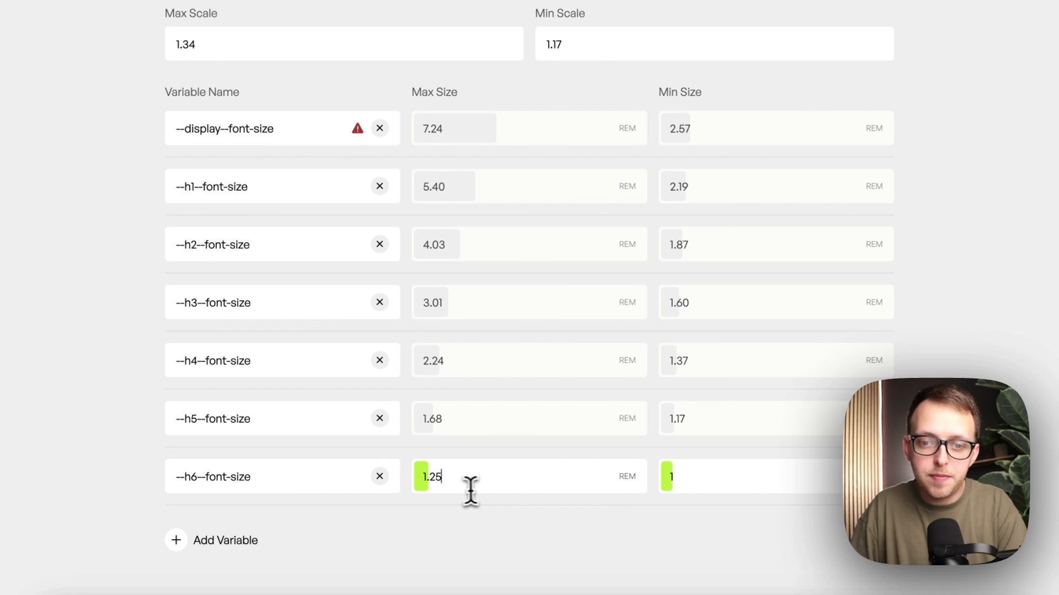
- Replace the --h6--font-size max size 1.25 with 1
{"action": "type", "text": "1"}
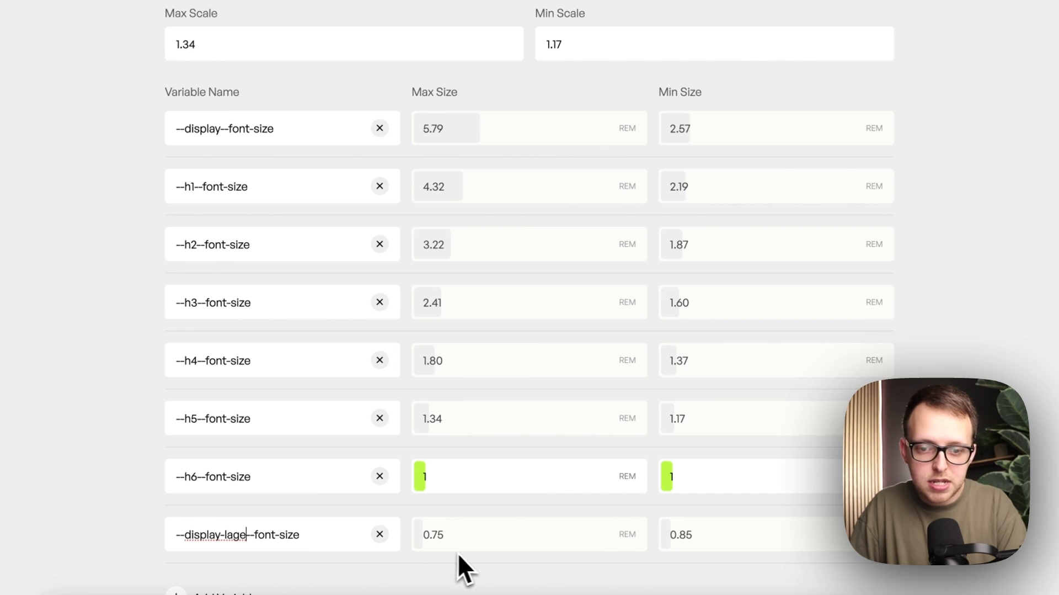
{"action": "mouse_move", "coordinate": [442, 531]}
{"action": "type", "text": "r"}
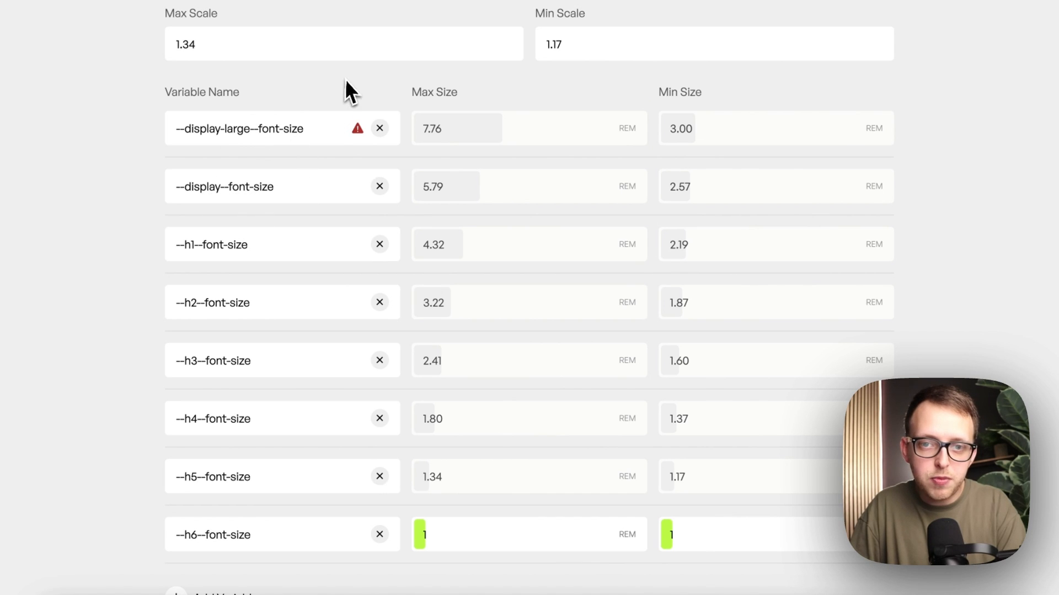
- Edit the display-large font-size maximum, sized 7.76 rem max and 3.00 rem min
{"action": "left_click", "coordinate": [457, 128]}
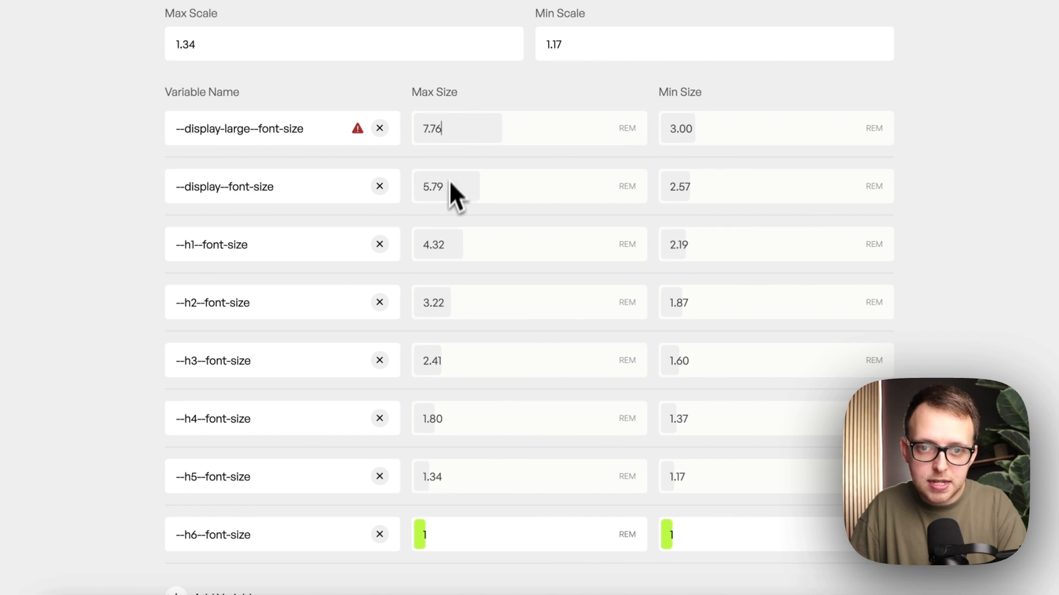
{"action": "scroll", "scroll_direction": "down", "scroll_amount": 3}
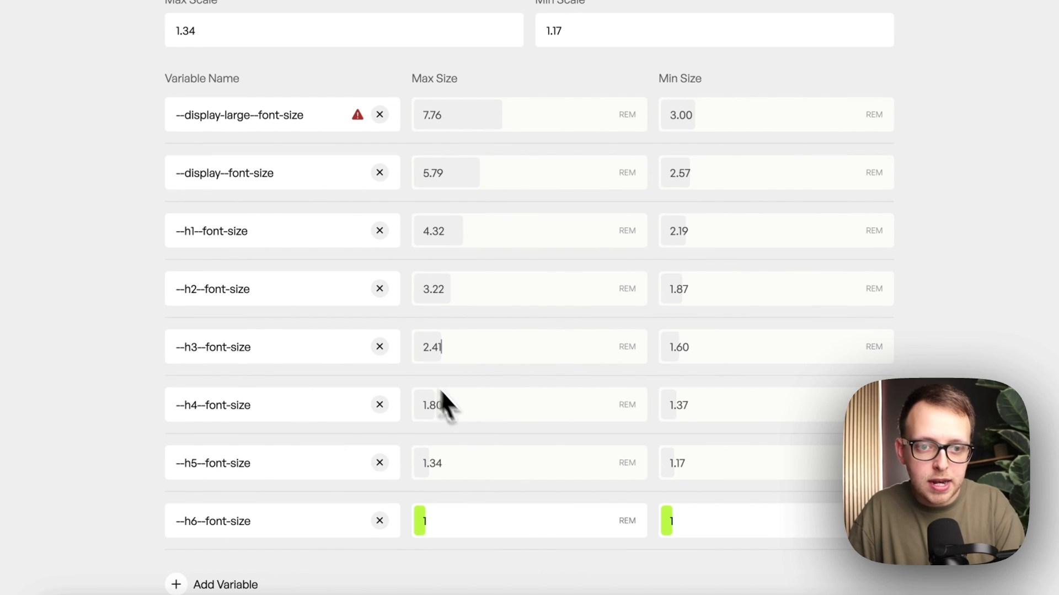
{"action": "mouse_move", "coordinate": [249, 544]}
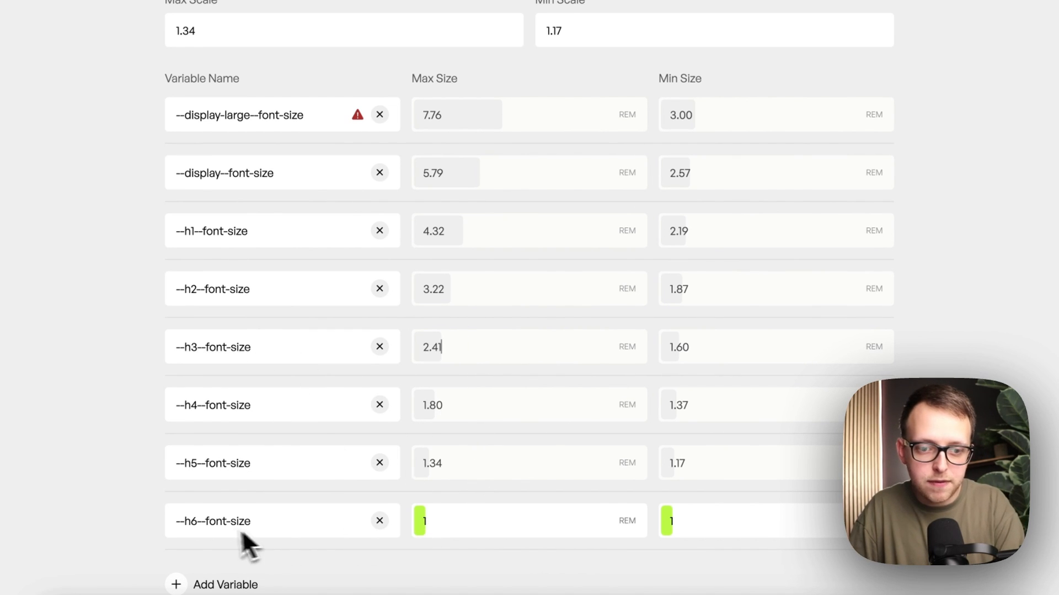
{"action": "mouse_move", "coordinate": [348, 372]}
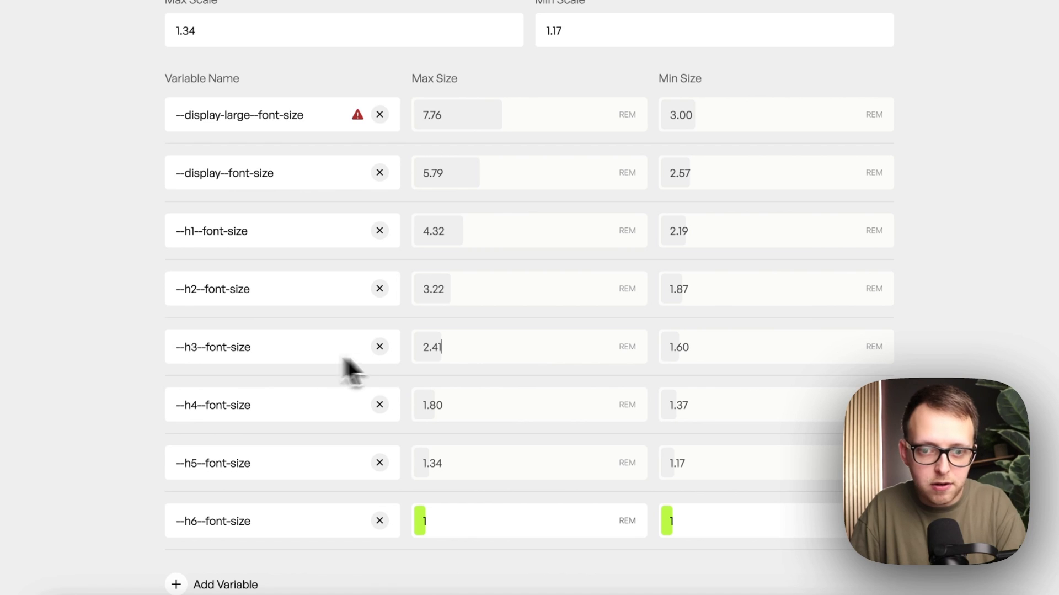
{"action": "type", "text": "2.5"}
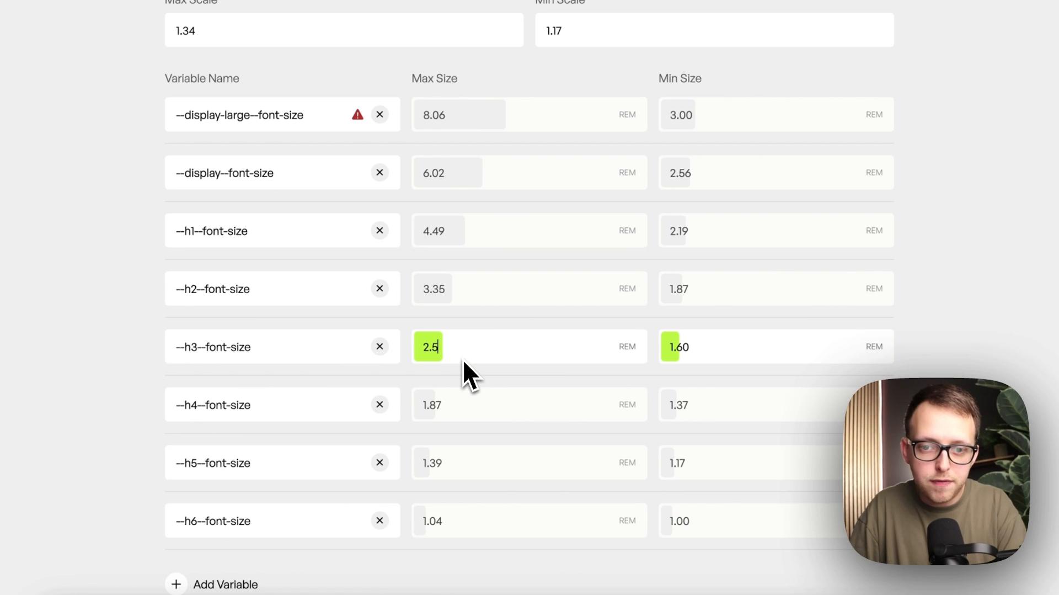
{"action": "left_click", "coordinate": [679, 346]}
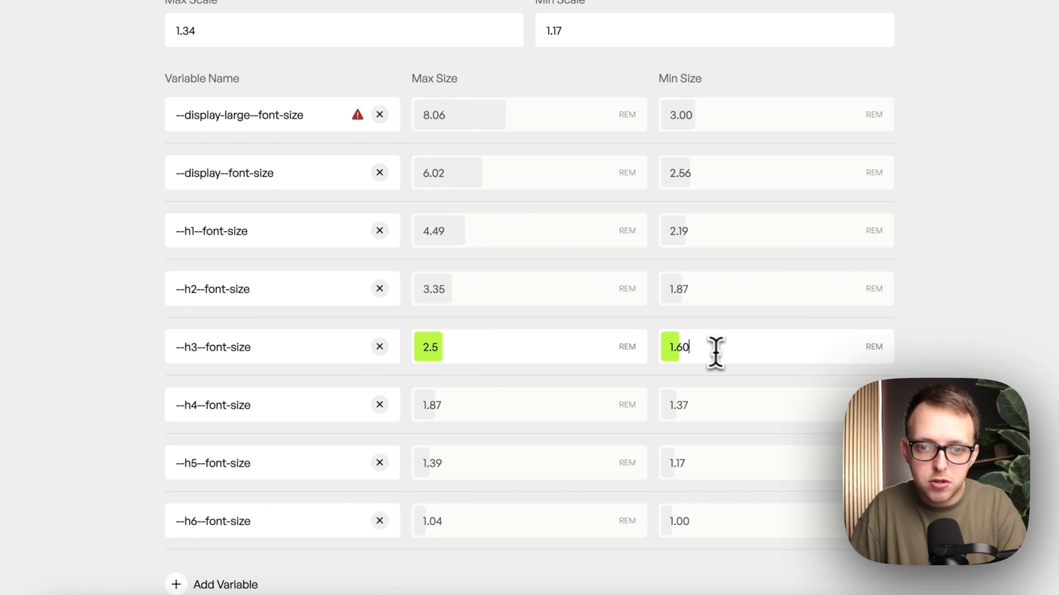
{"action": "type", "text": "2.5"}
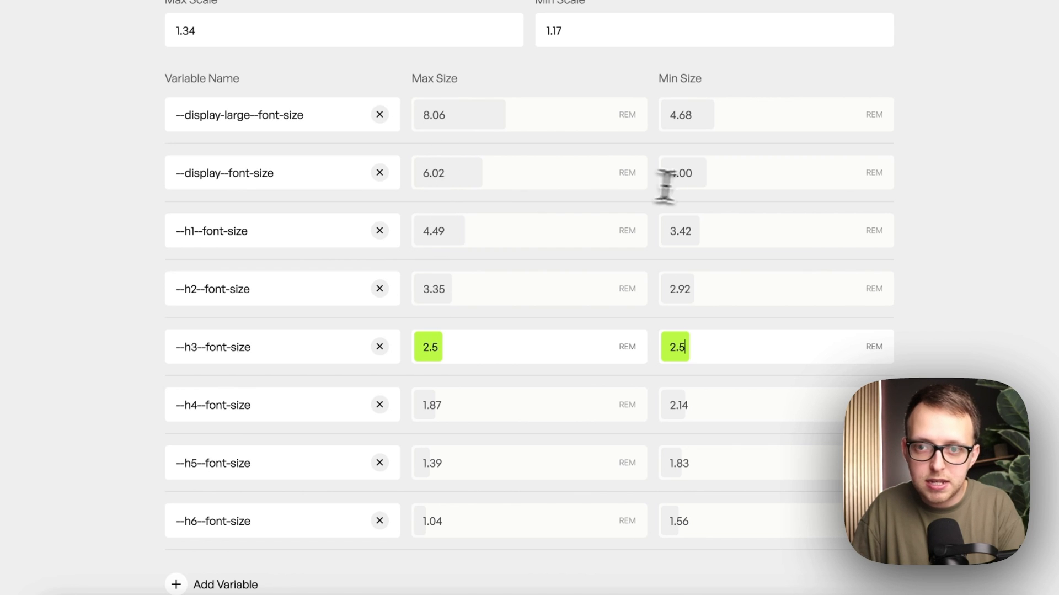
{"action": "mouse_move", "coordinate": [692, 321]}
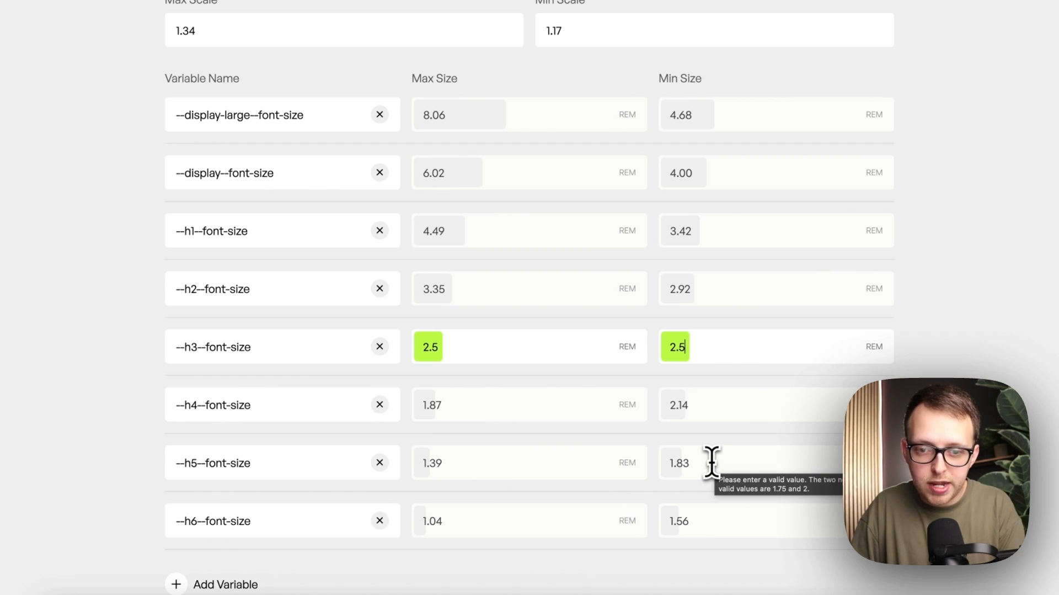
{"action": "mouse_move", "coordinate": [451, 527]}
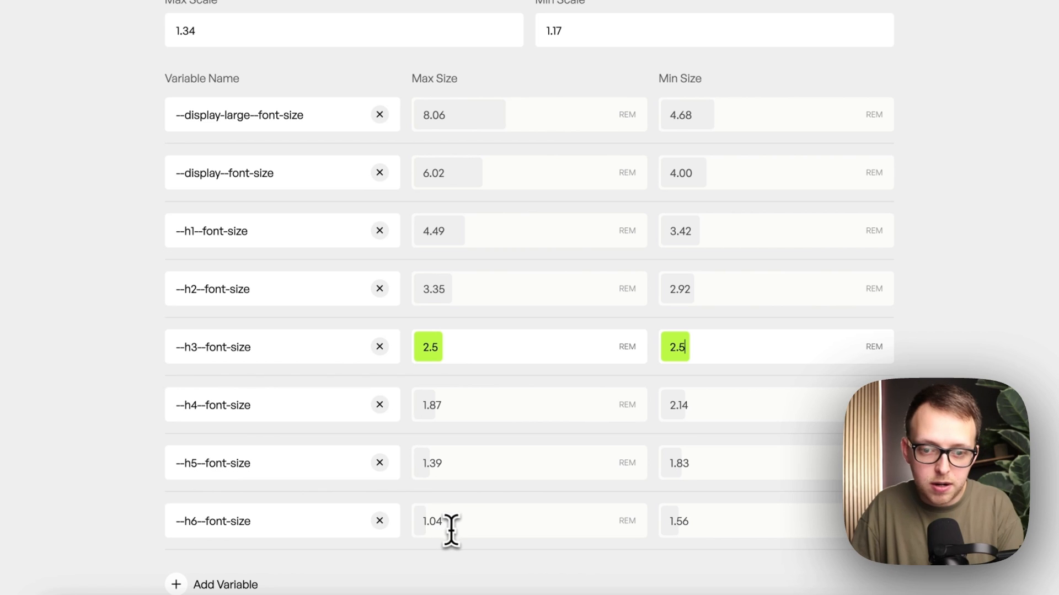
{"action": "left_click", "coordinate": [460, 520]}
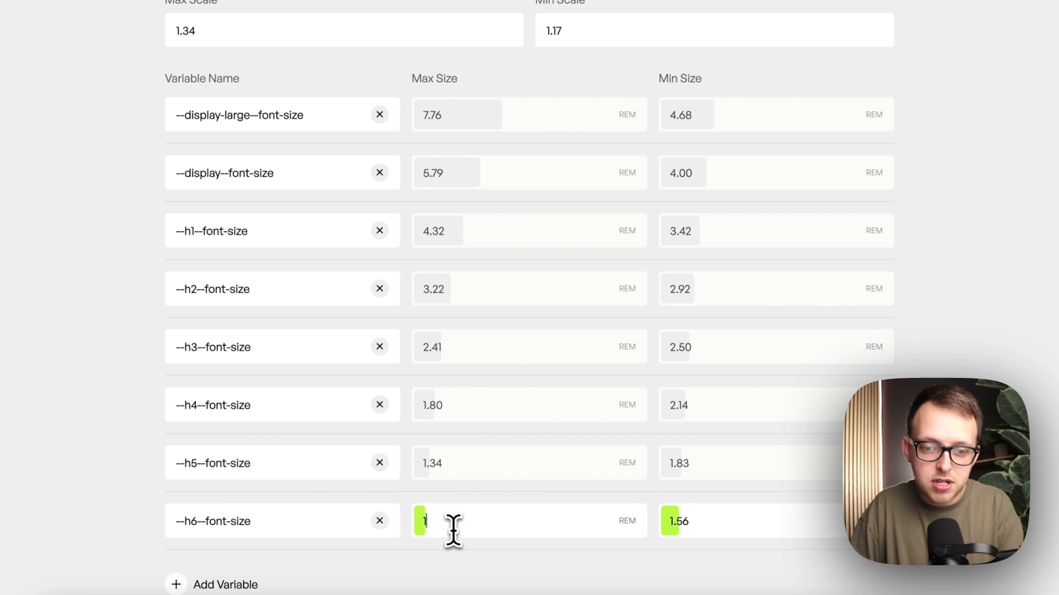
{"action": "mouse_move", "coordinate": [446, 514]}
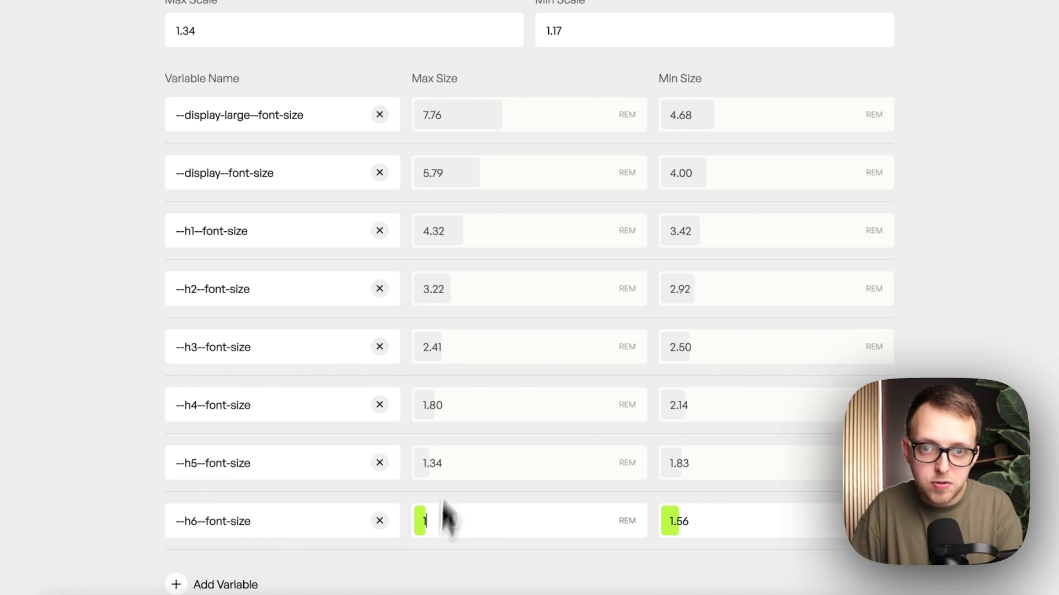
{"action": "mouse_move", "coordinate": [548, 152]}
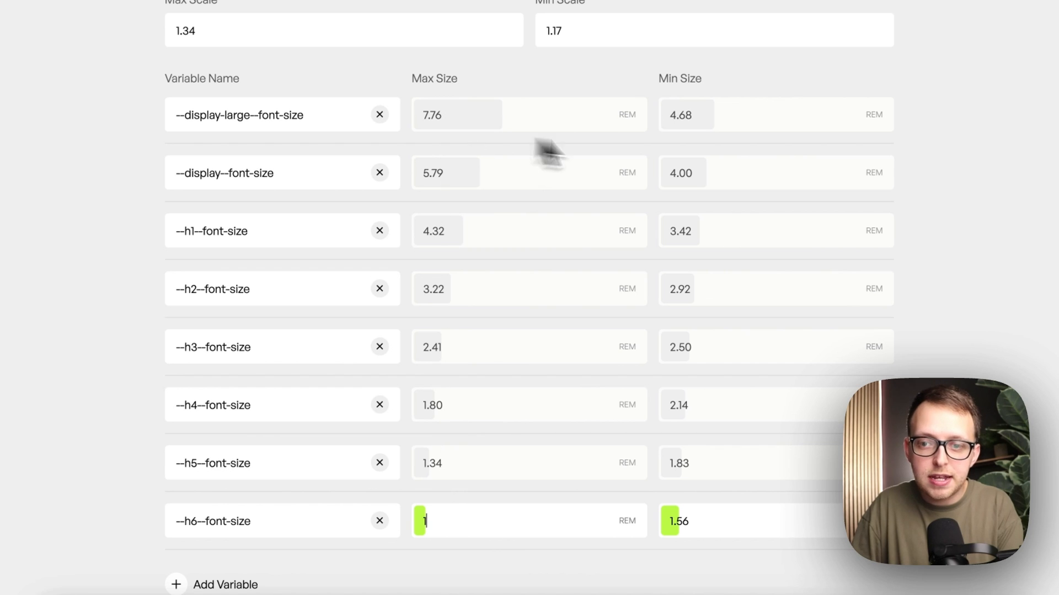
{"action": "mouse_move", "coordinate": [716, 156]}
{"action": "type", "text": "1"}
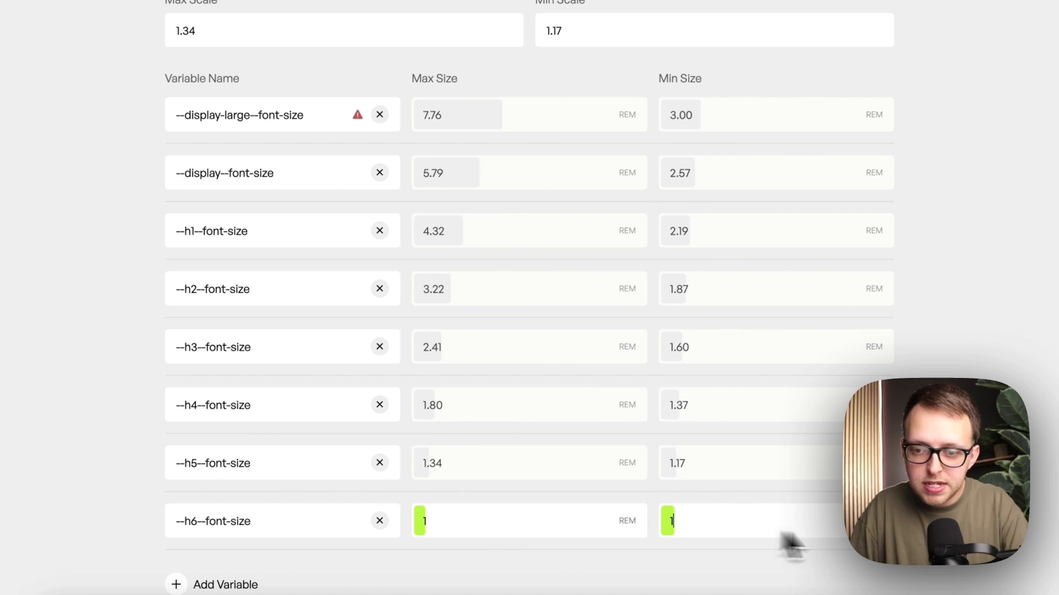
{"action": "mouse_move", "coordinate": [584, 462]}
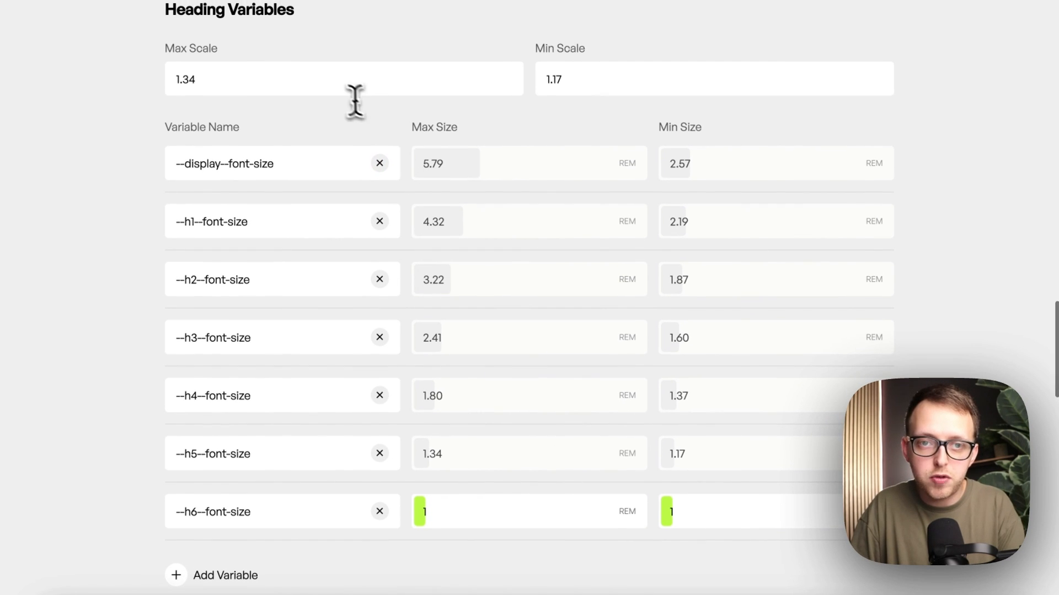
- Change heading Max Scale from 1.39 to 1.46 and Min Scale to 1.16
{"action": "type", "text": "1.39"}
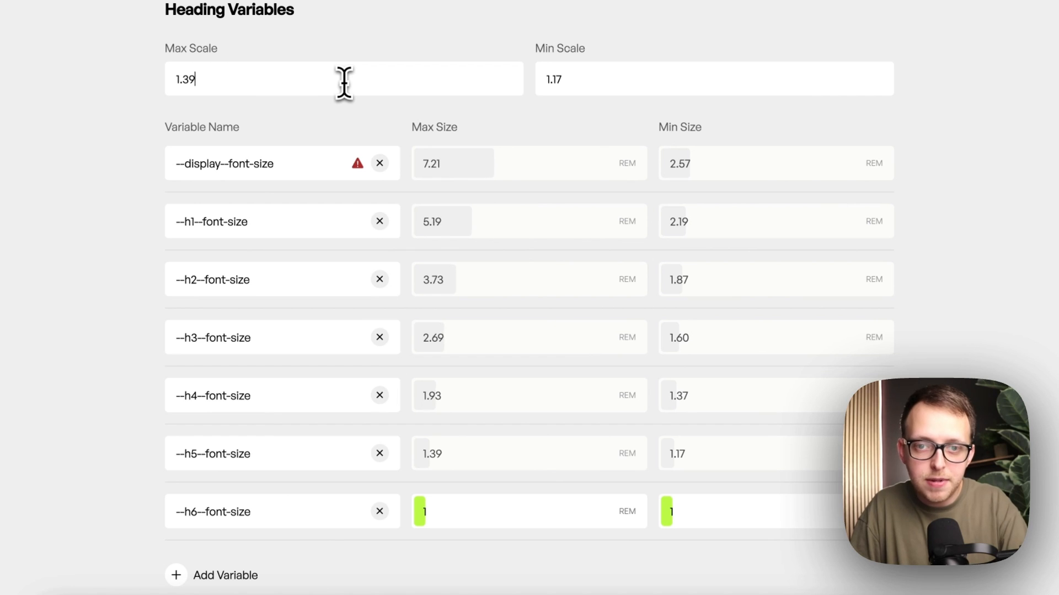
{"action": "type", "text": "1.46"}
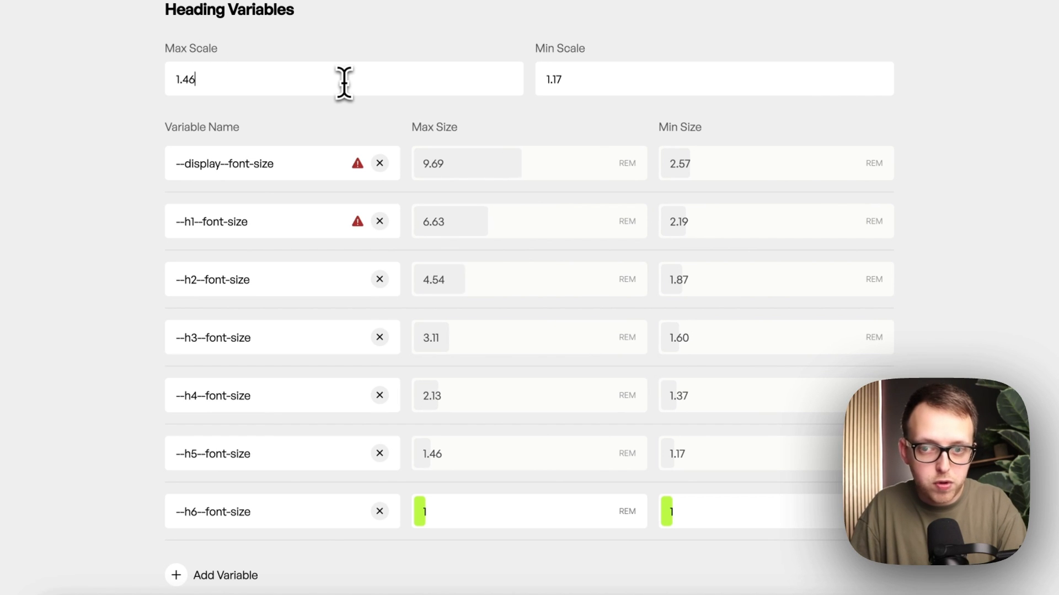
{"action": "mouse_move", "coordinate": [357, 163]}
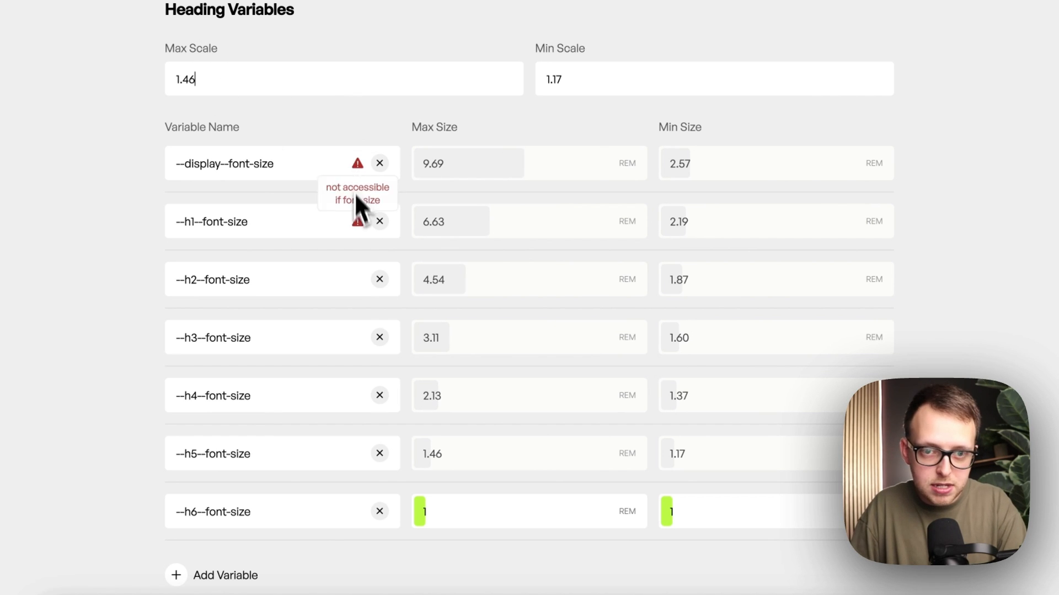
{"action": "type", "text": "1.16"}
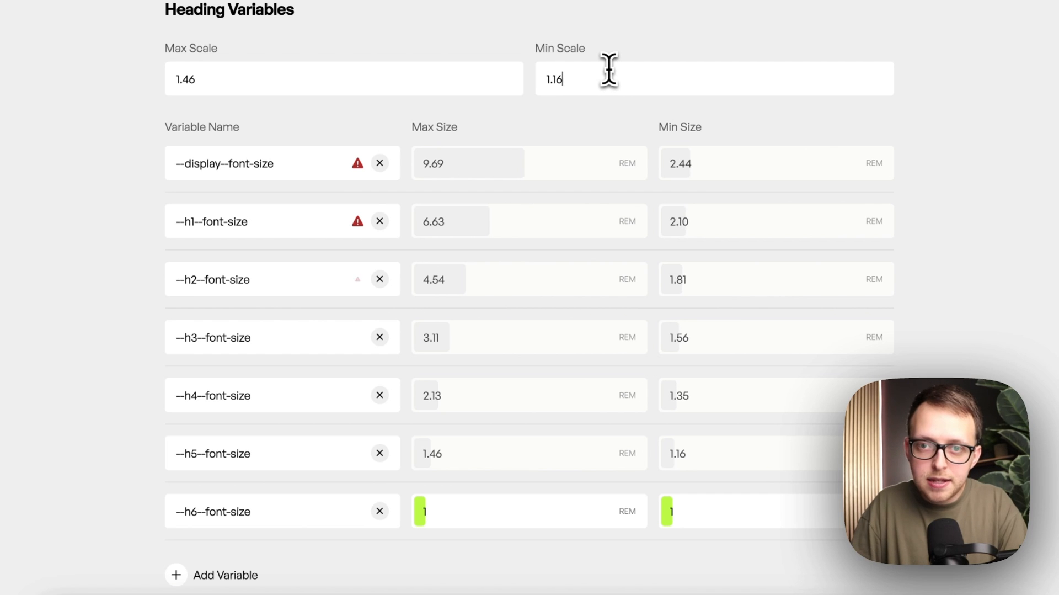
- Scroll down to the Text Variables section showing scales 1.2 and 1.14
{"action": "scroll", "scroll_direction": "down", "scroll_amount": 3}
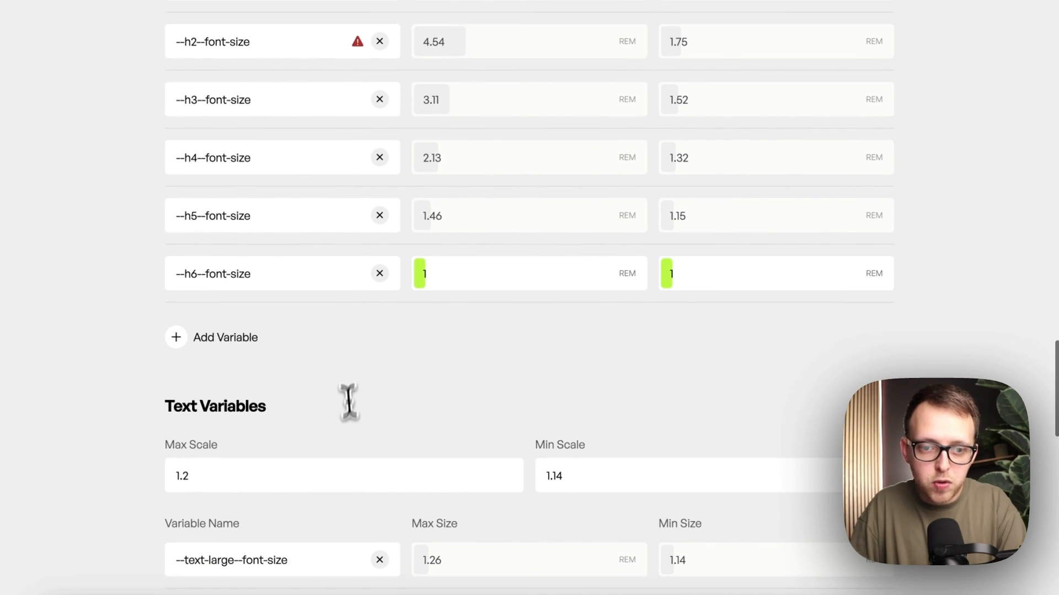
{"action": "scroll", "scroll_direction": "down", "scroll_amount": 3}
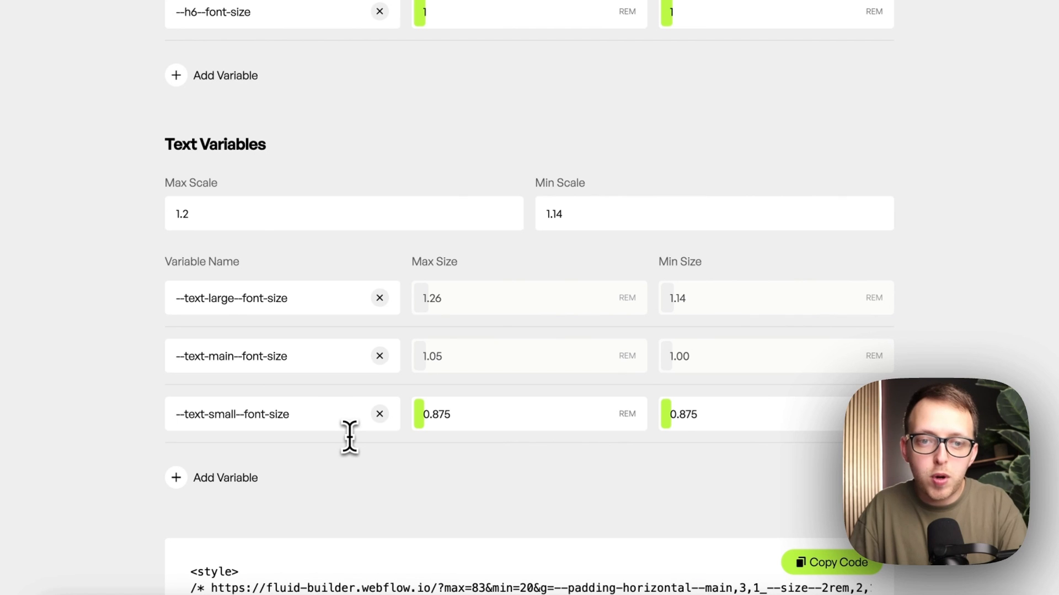
{"action": "scroll", "scroll_direction": "down", "scroll_amount": 3}
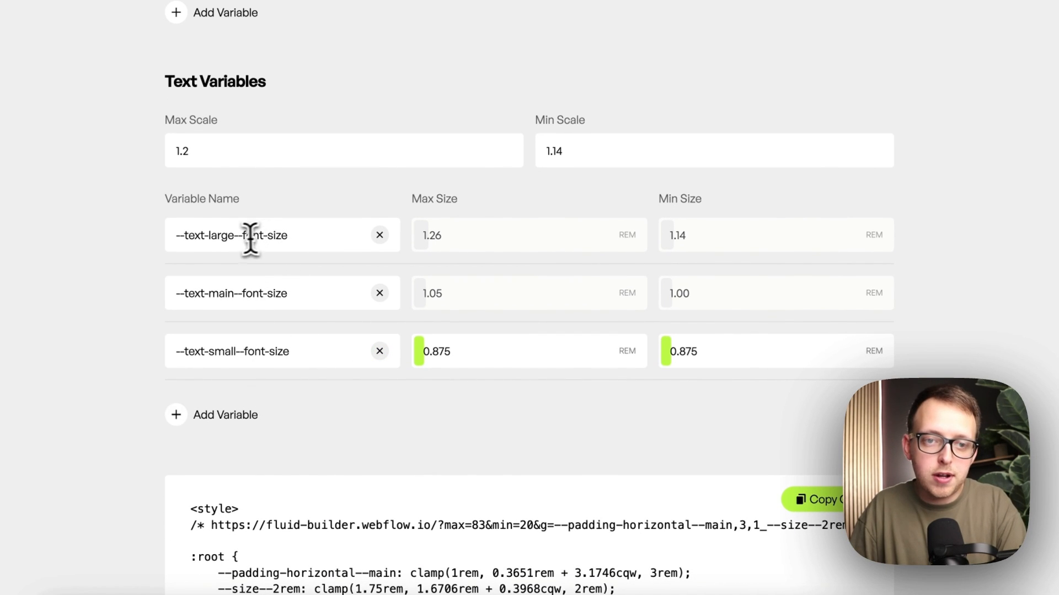
{"action": "mouse_move", "coordinate": [228, 292]}
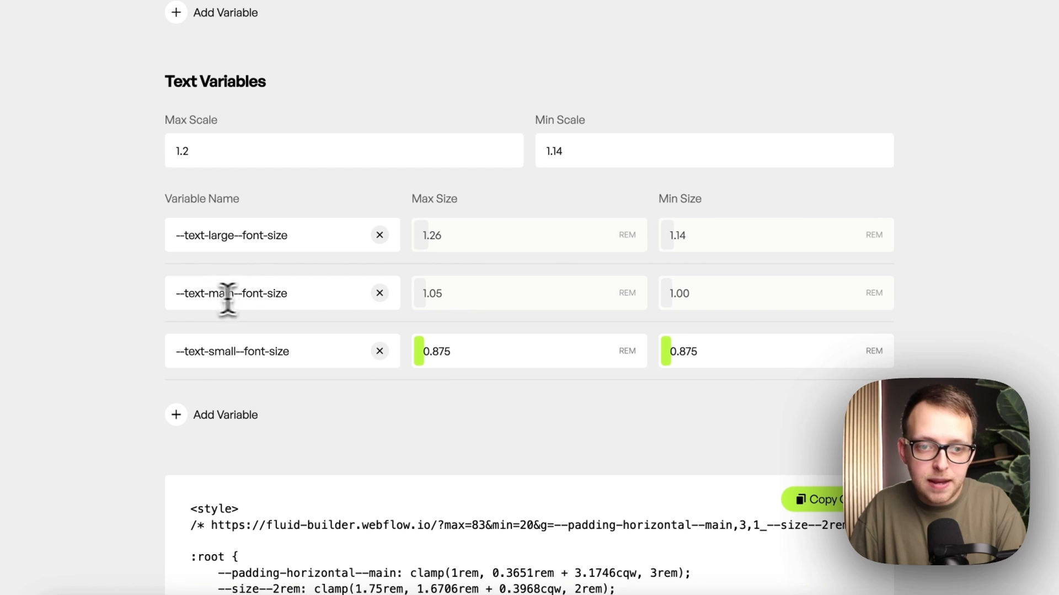
{"action": "mouse_move", "coordinate": [266, 365]}
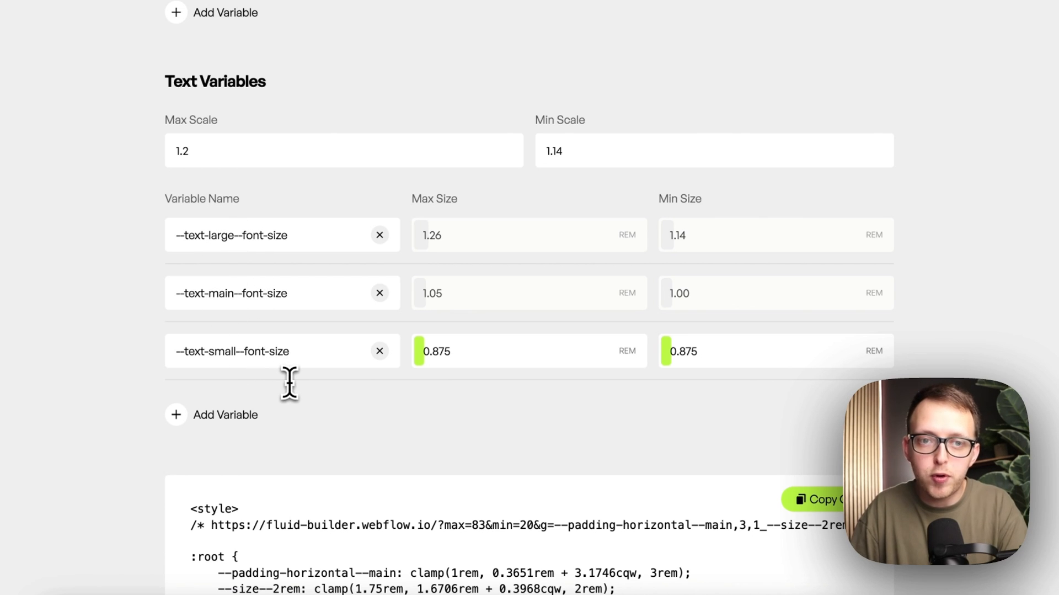
{"action": "mouse_move", "coordinate": [591, 153]}
{"action": "type", "text": "2"}
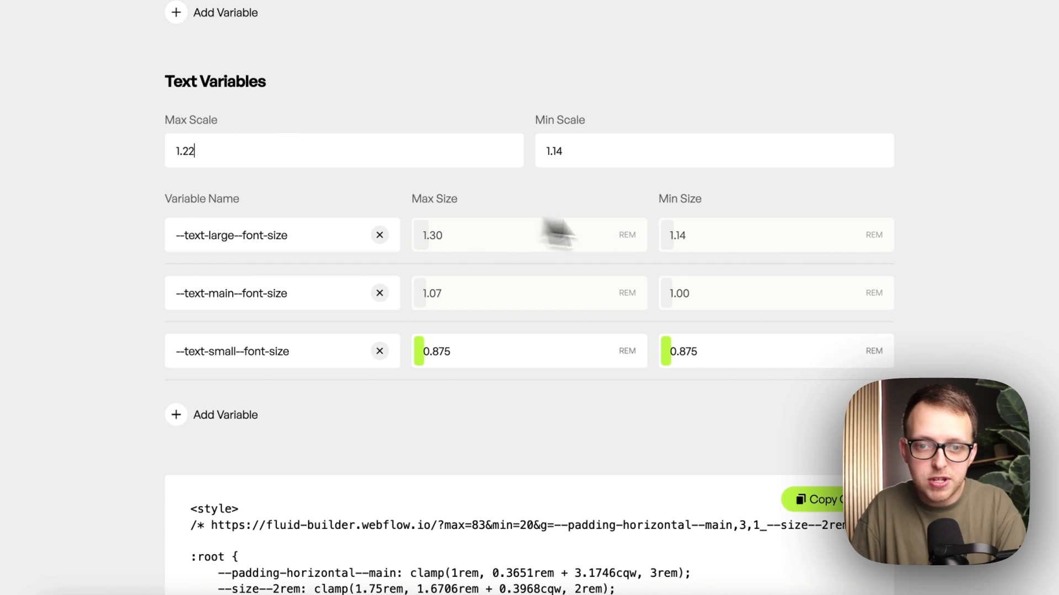
{"action": "mouse_move", "coordinate": [451, 375]}
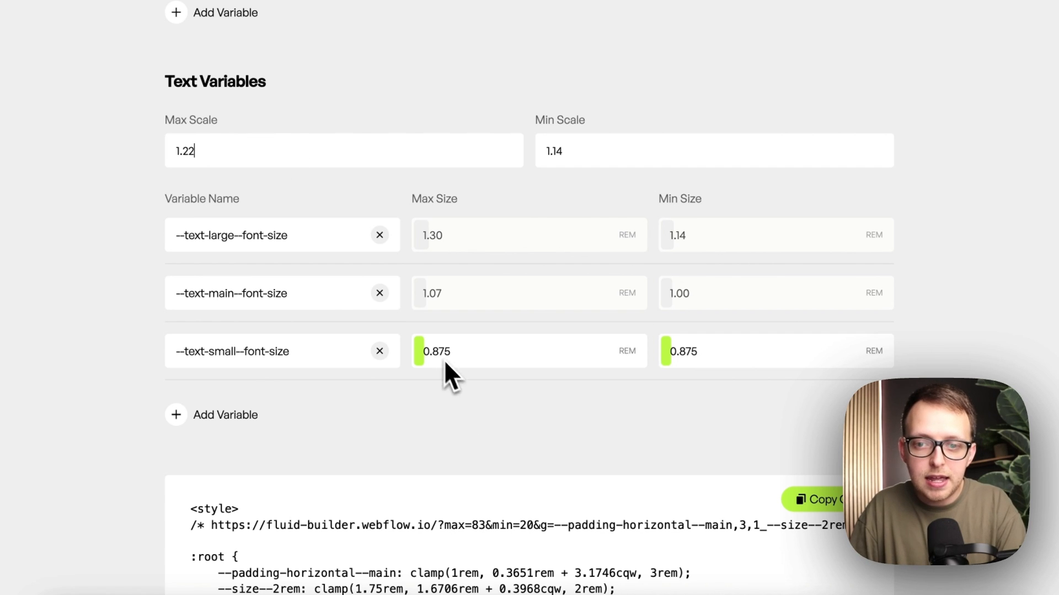
{"action": "mouse_move", "coordinate": [668, 409]}
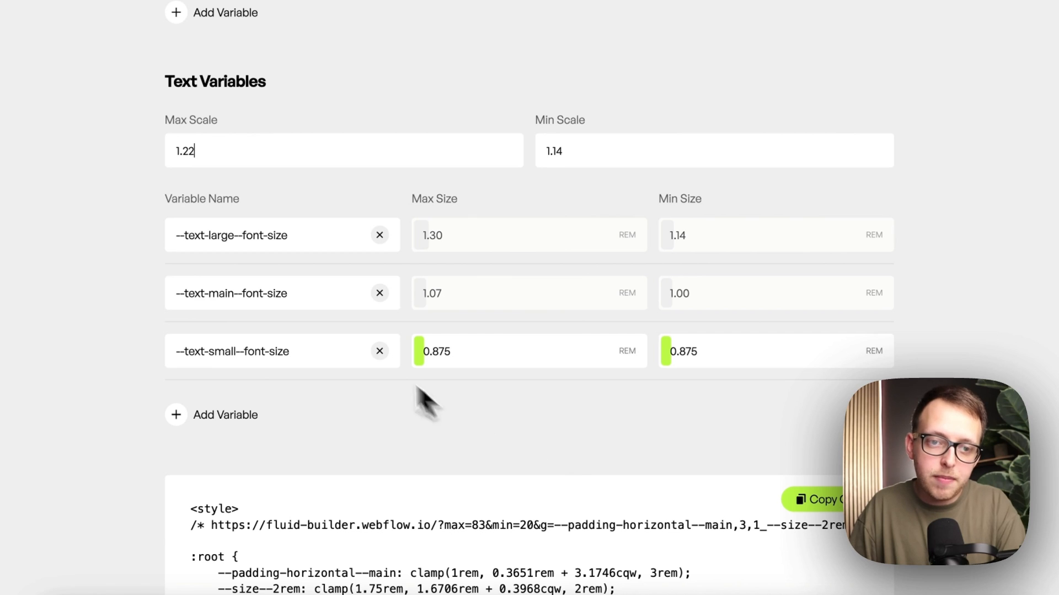
{"action": "mouse_move", "coordinate": [216, 259]}
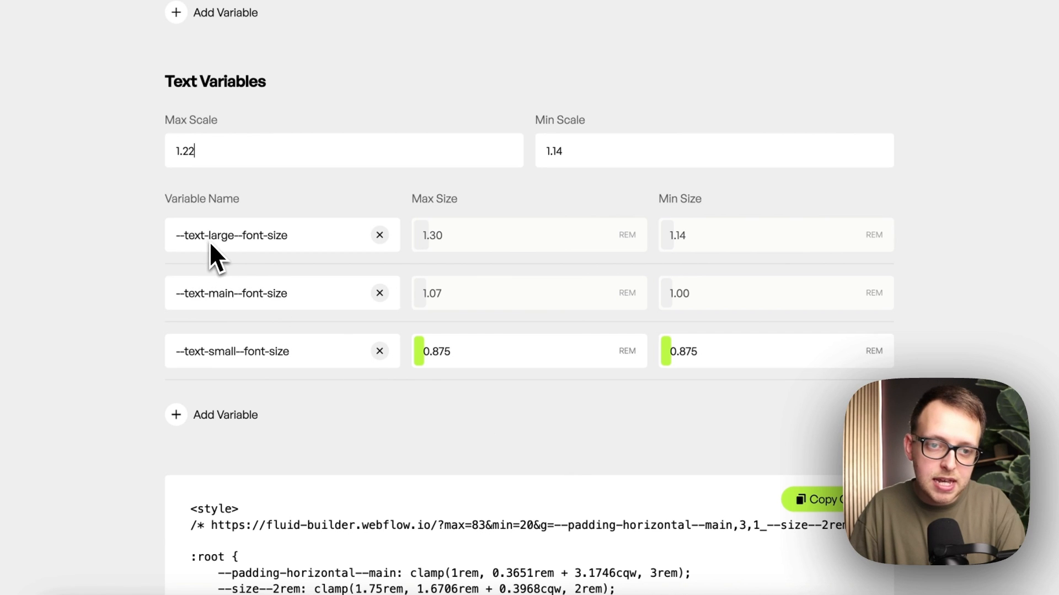
{"action": "mouse_move", "coordinate": [259, 260]}
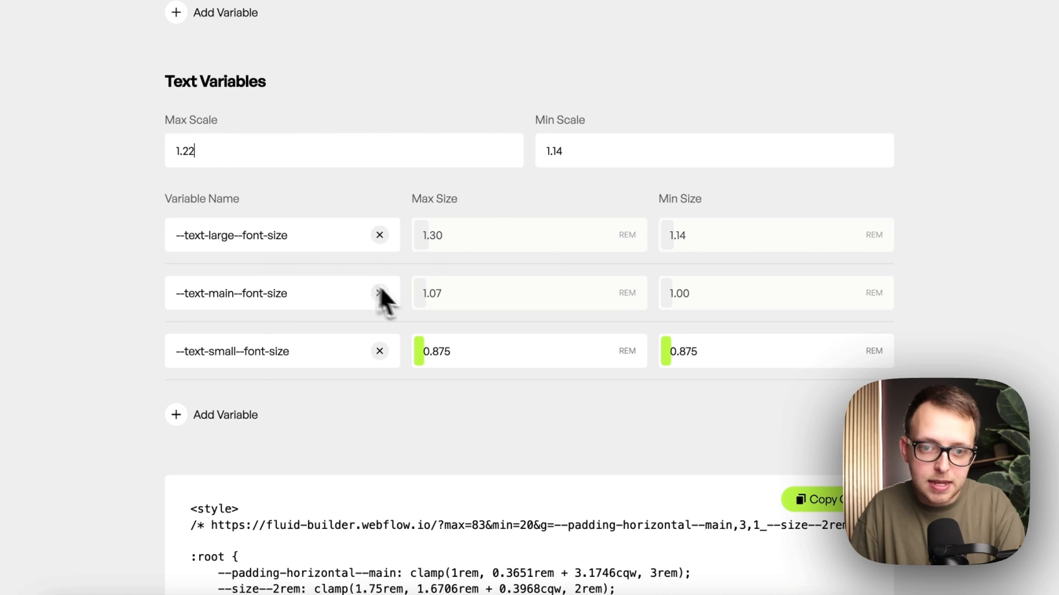
{"action": "mouse_move", "coordinate": [382, 213]}
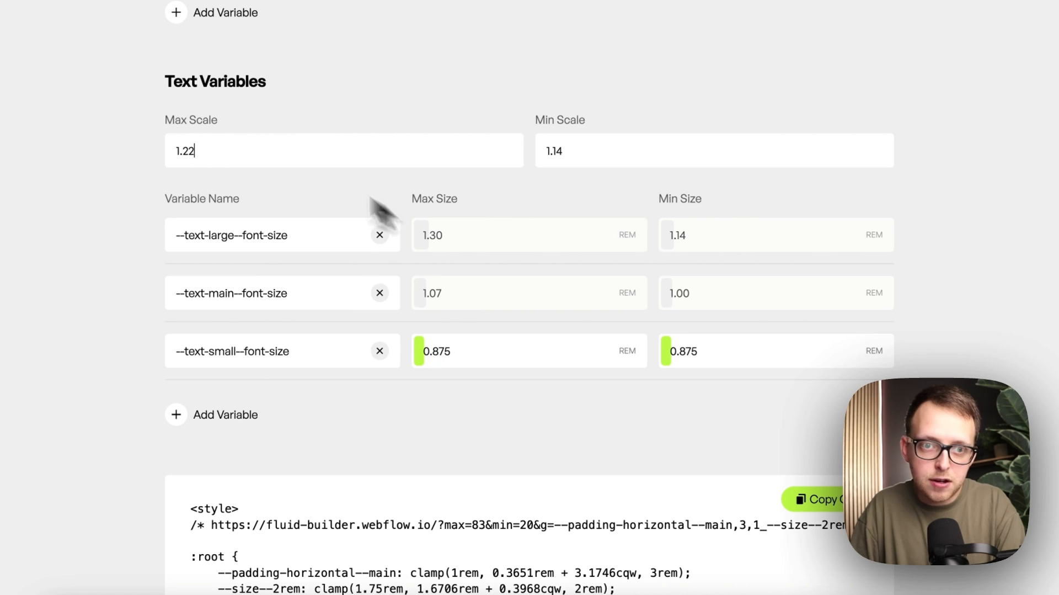
{"action": "mouse_move", "coordinate": [209, 429]}
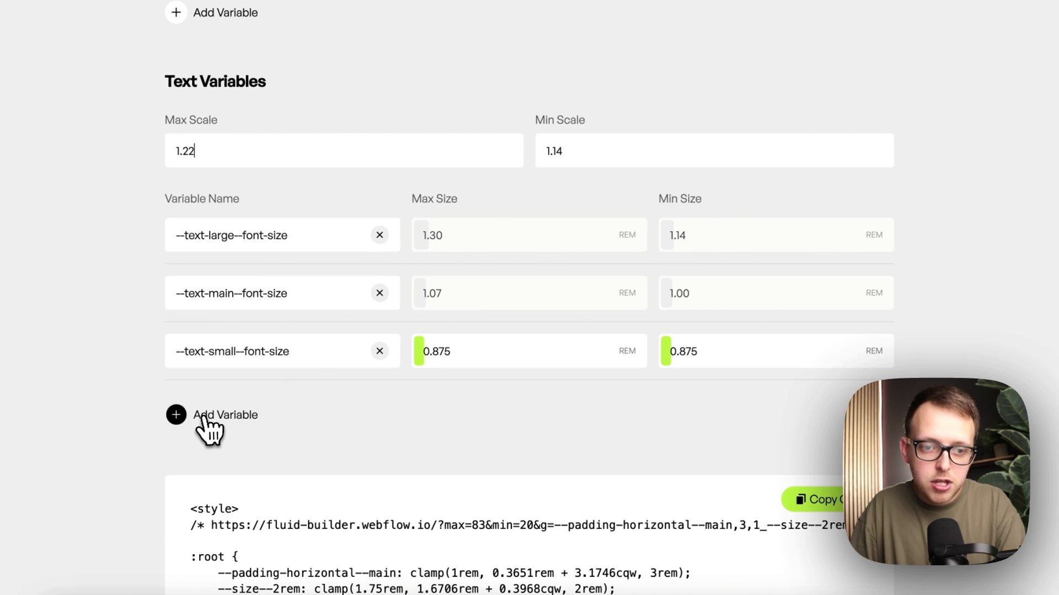
- Add an unnamed text variable clamping 1.14–1.30 rem and review the generated CSS
{"action": "left_click", "coordinate": [176, 415]}
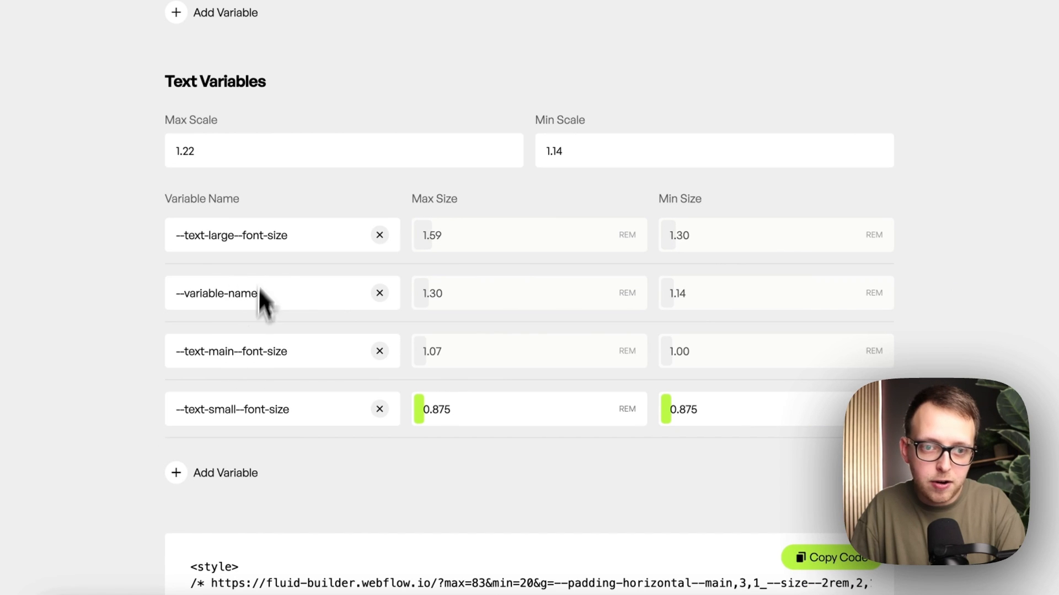
{"action": "scroll", "scroll_direction": "down", "scroll_amount": 3}
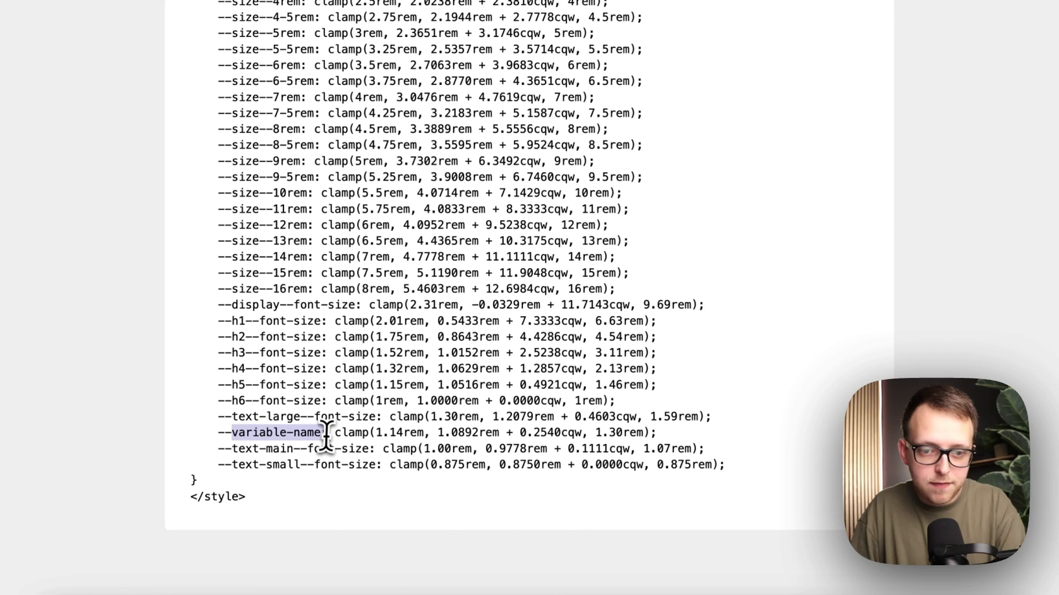
{"action": "scroll", "scroll_direction": "up", "scroll_amount": 3}
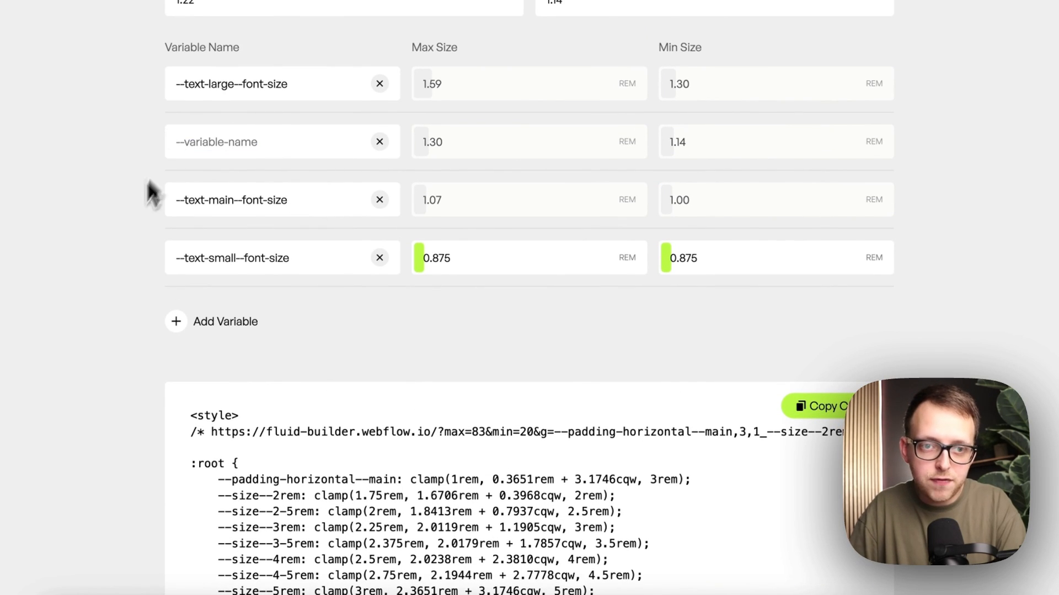
{"action": "scroll", "scroll_direction": "down", "scroll_amount": 3}
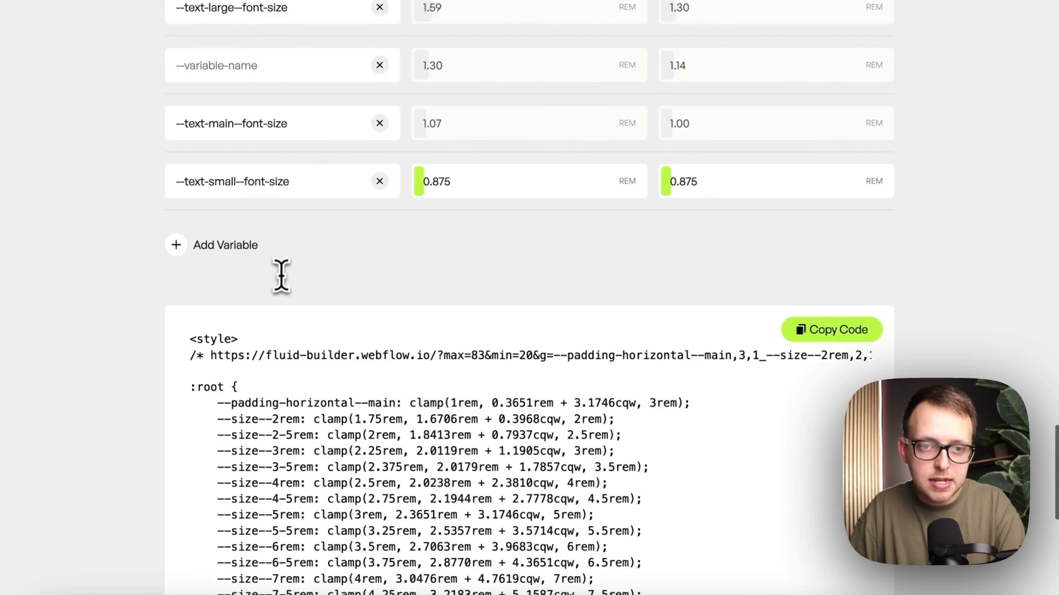
{"action": "scroll", "scroll_direction": "up", "scroll_amount": 3}
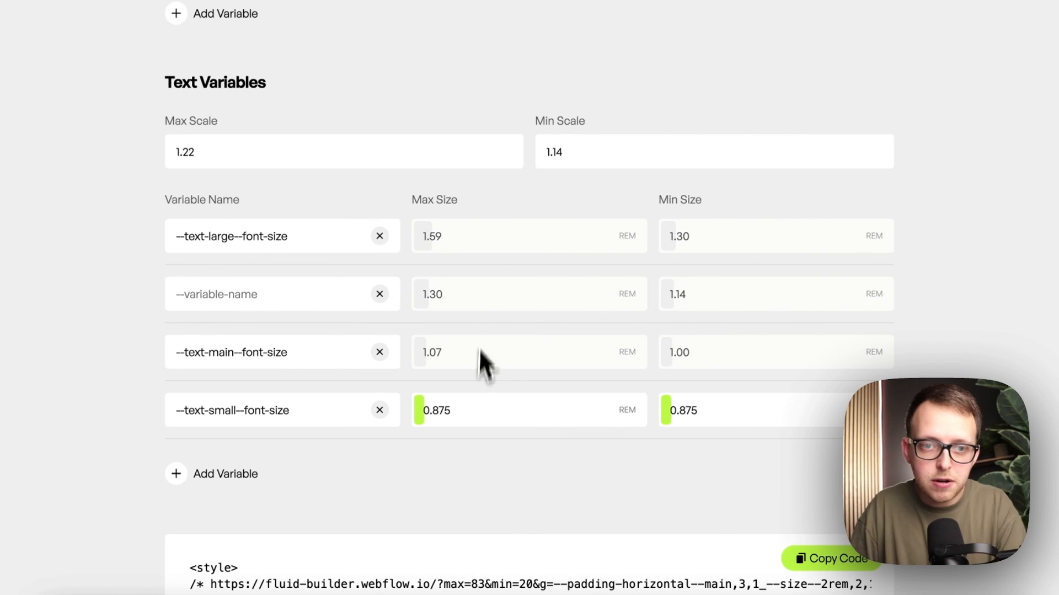
{"action": "mouse_move", "coordinate": [240, 257]}
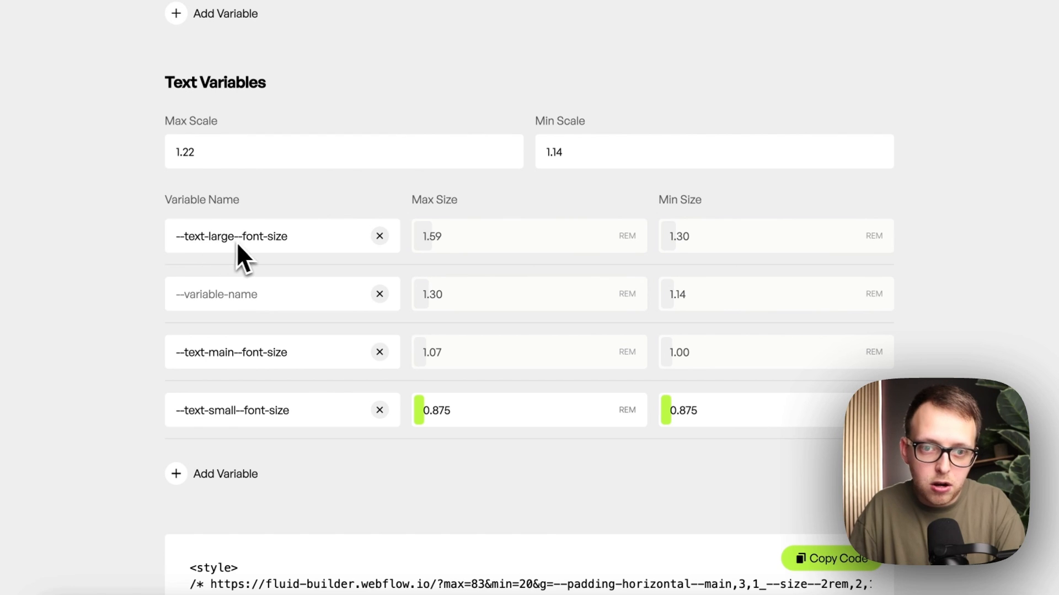
{"action": "mouse_move", "coordinate": [460, 253]}
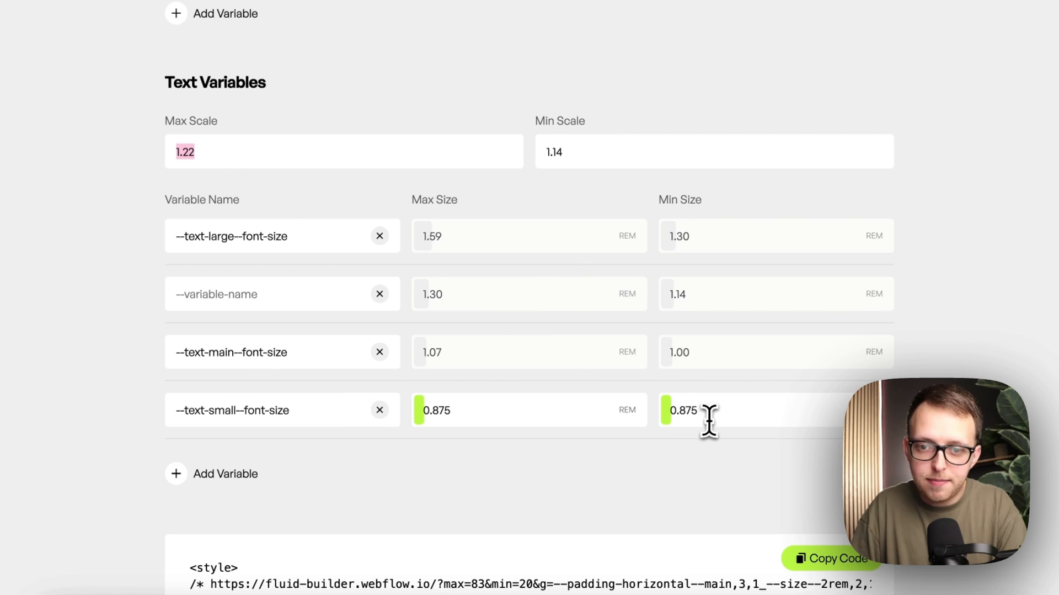
{"action": "scroll", "scroll_direction": "down", "scroll_amount": 3}
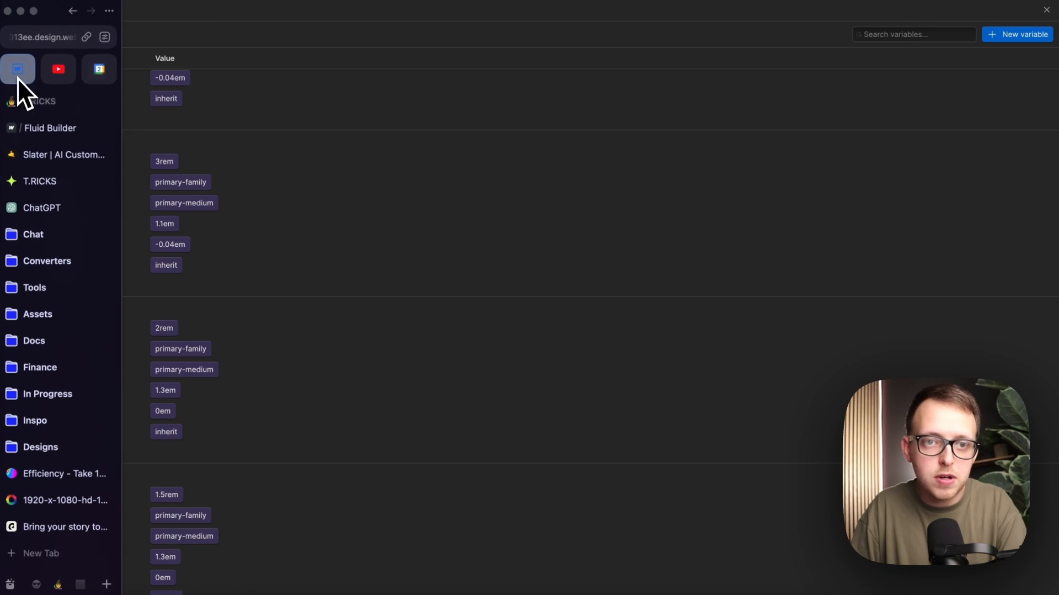
- Put the updated heading and text clamp CSS into Webflow's code embed and save it
{"action": "left_click", "coordinate": [18, 69]}
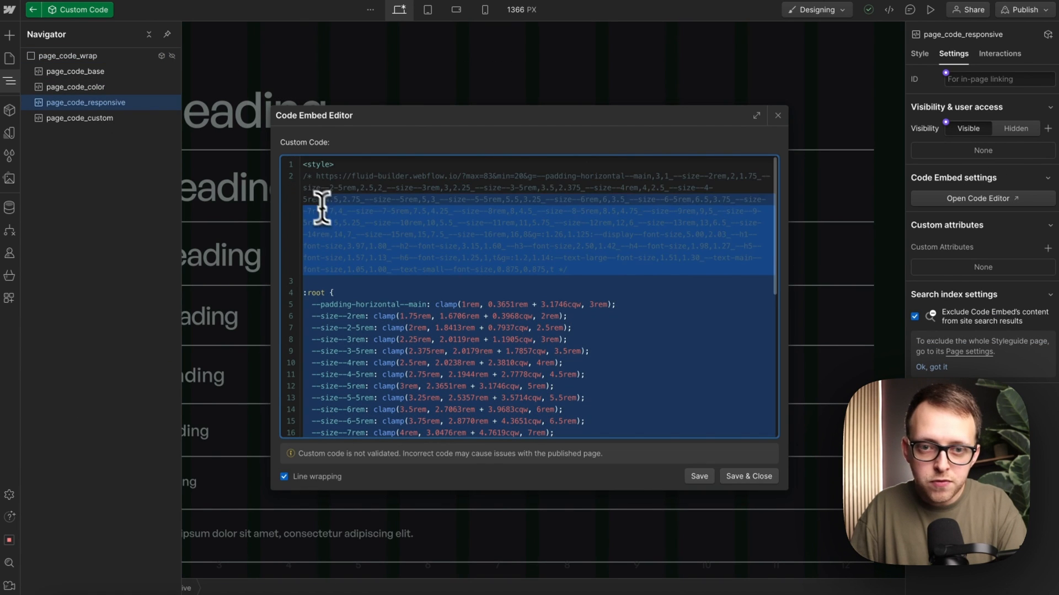
{"action": "scroll", "scroll_direction": "down", "scroll_amount": 3}
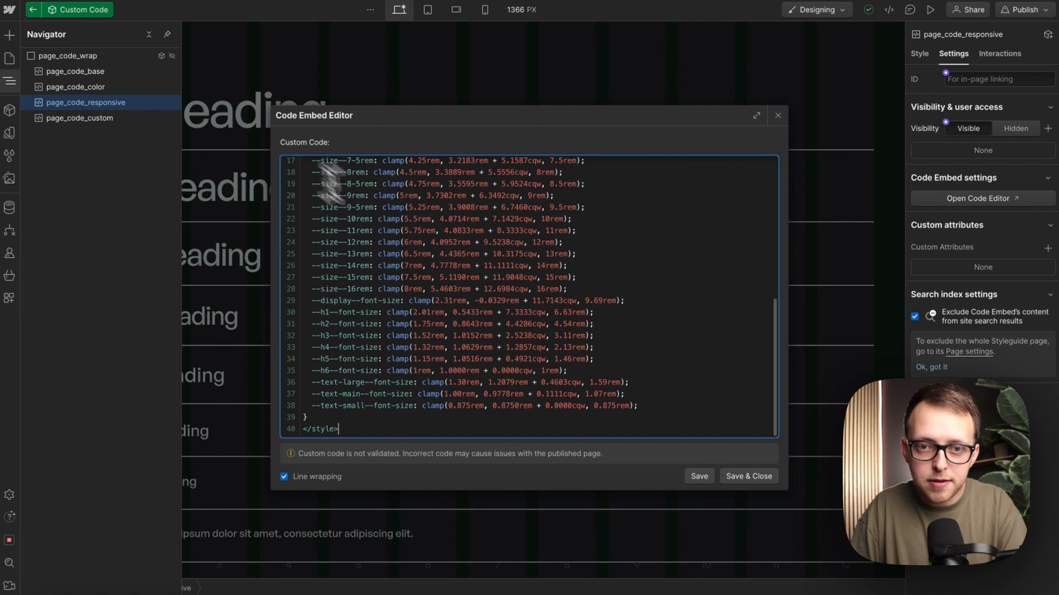
{"action": "left_click", "coordinate": [748, 475]}
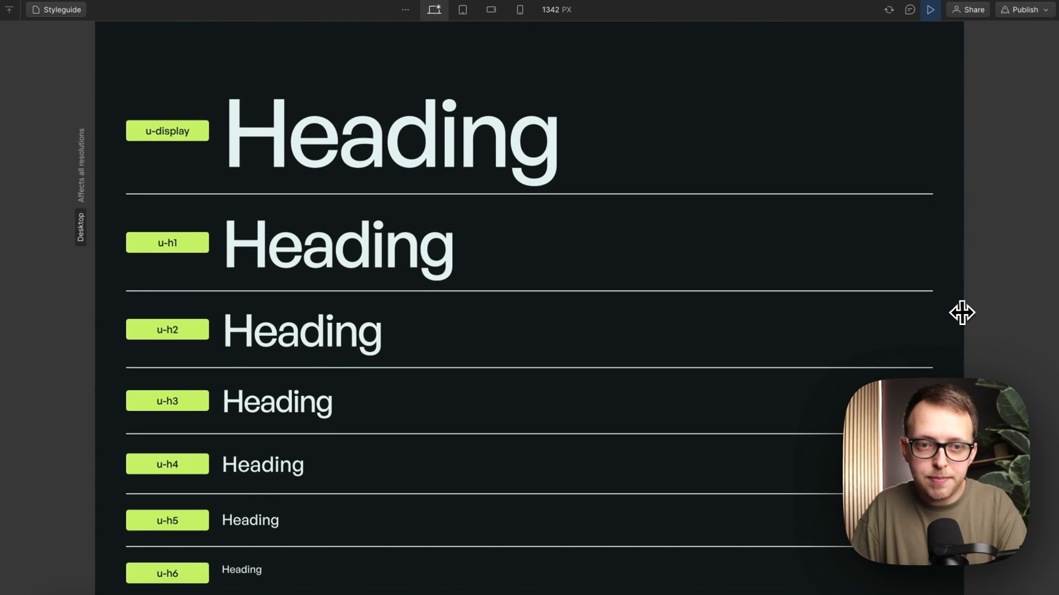
- Preview styleguide headings across canvas resize, Tablet, Mobile Landscape, Mobile Portrait and Desktop breakpoints
{"action": "left_click_drag", "start_coordinate": [962, 312], "coordinate": [1041, 315]}
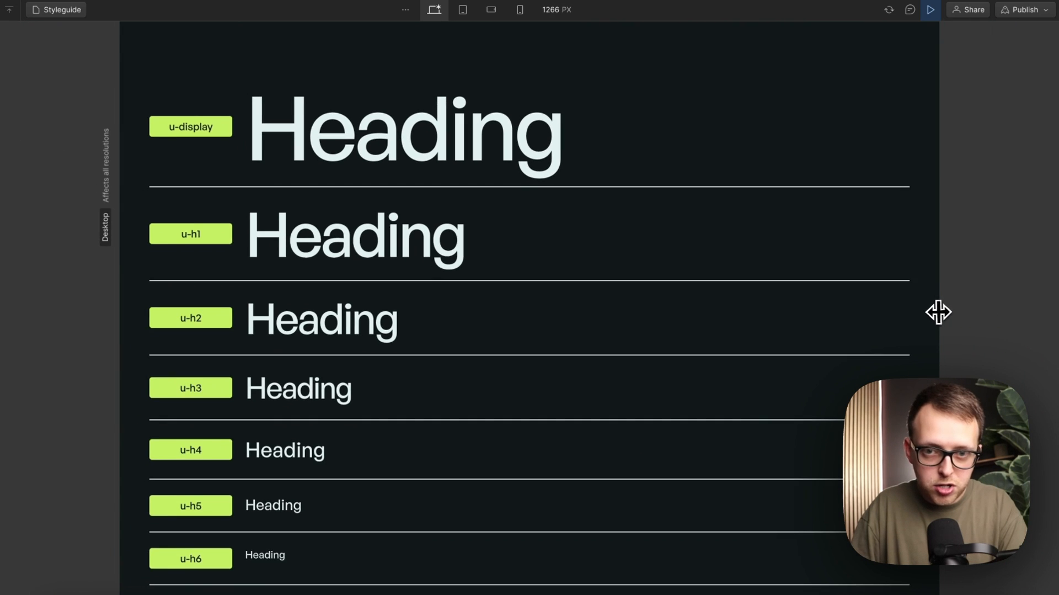
{"action": "left_click", "coordinate": [462, 10]}
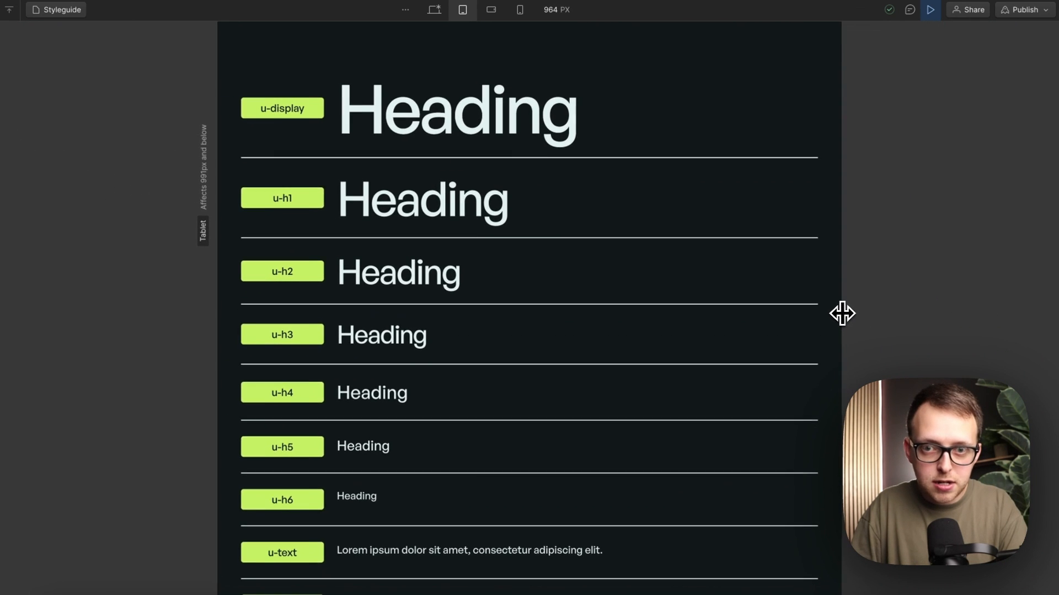
{"action": "left_click", "coordinate": [490, 9]}
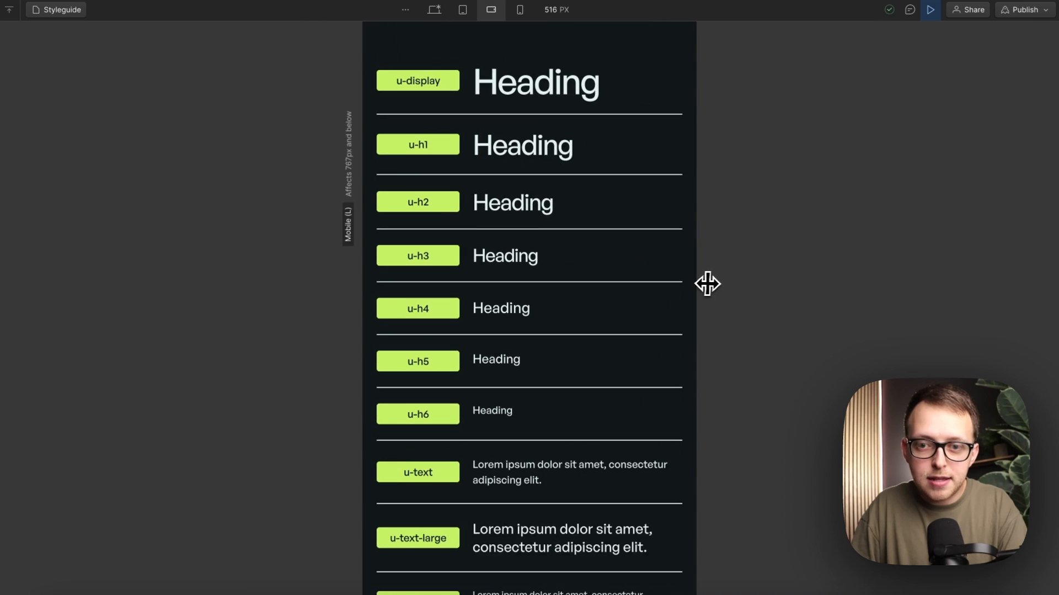
{"action": "left_click", "coordinate": [518, 9]}
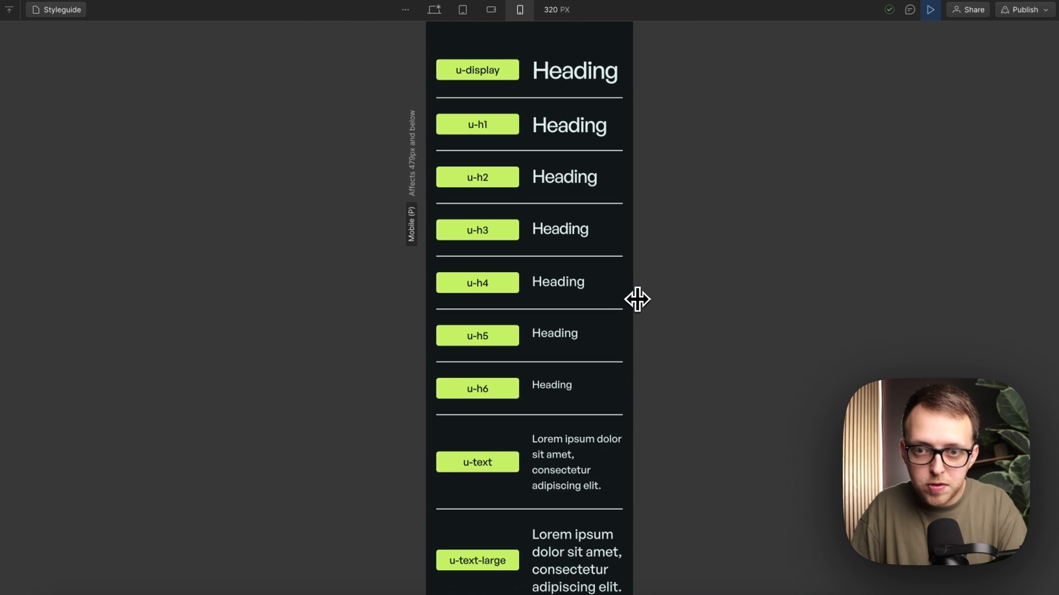
{"action": "left_click", "coordinate": [434, 9]}
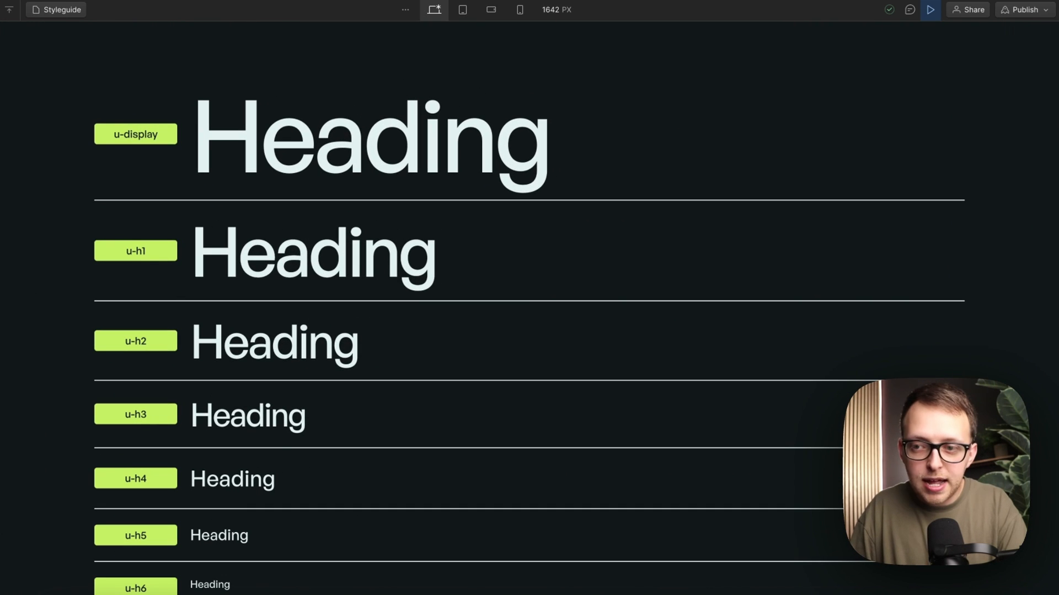
{"action": "mouse_move", "coordinate": [617, 229]}
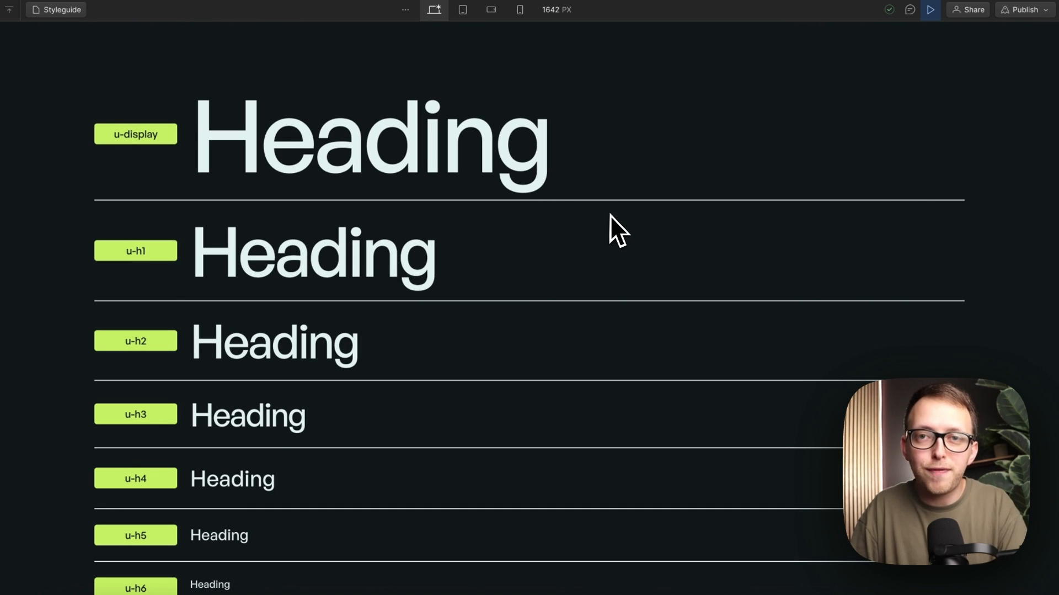
{"action": "mouse_move", "coordinate": [715, 273]}
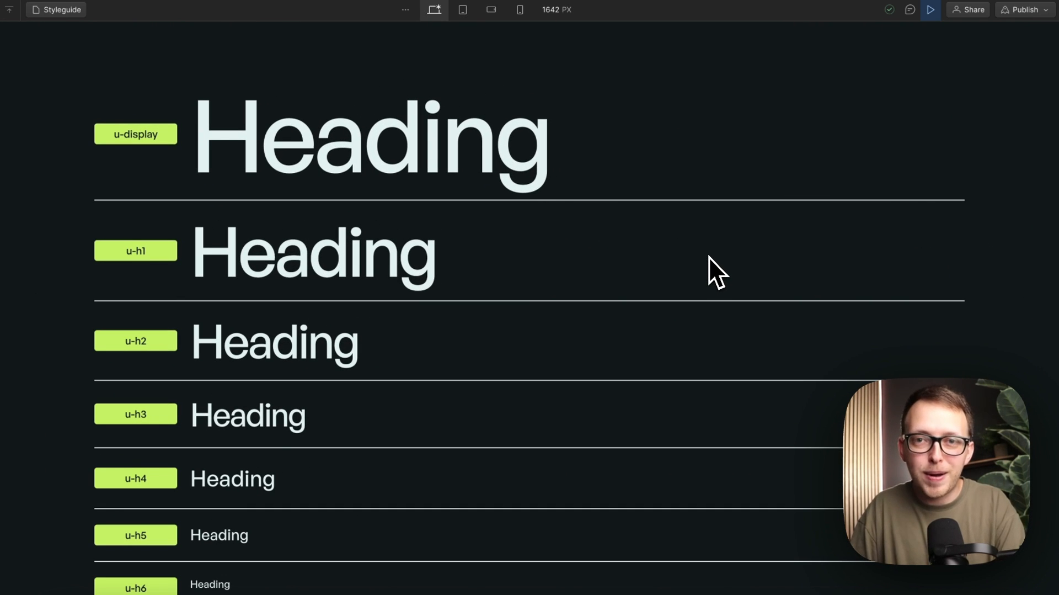